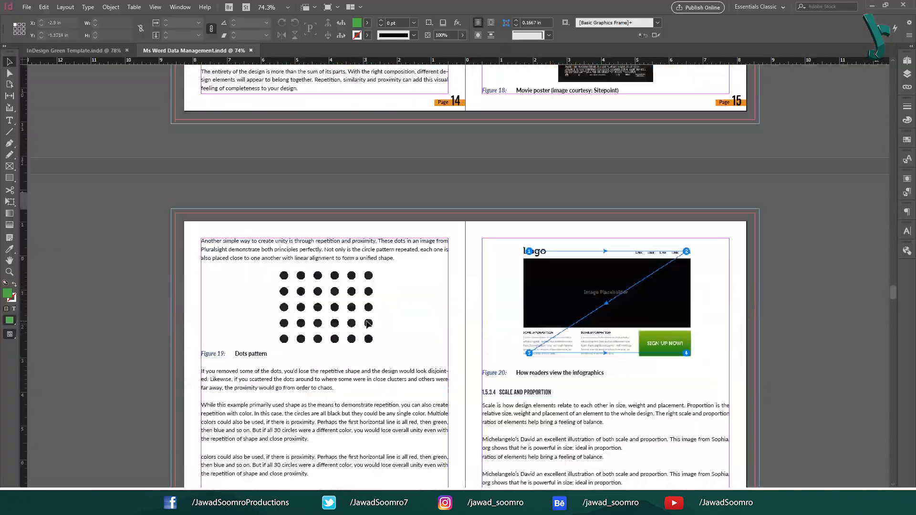
- Scroll to the Data Management book's back cover, then switch to the green template document
scroll("down", 3)
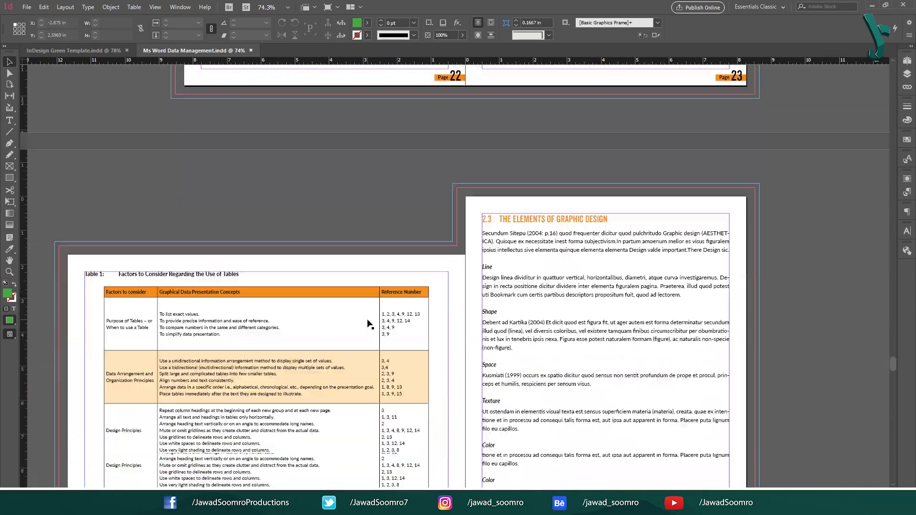
scroll("down", 3)
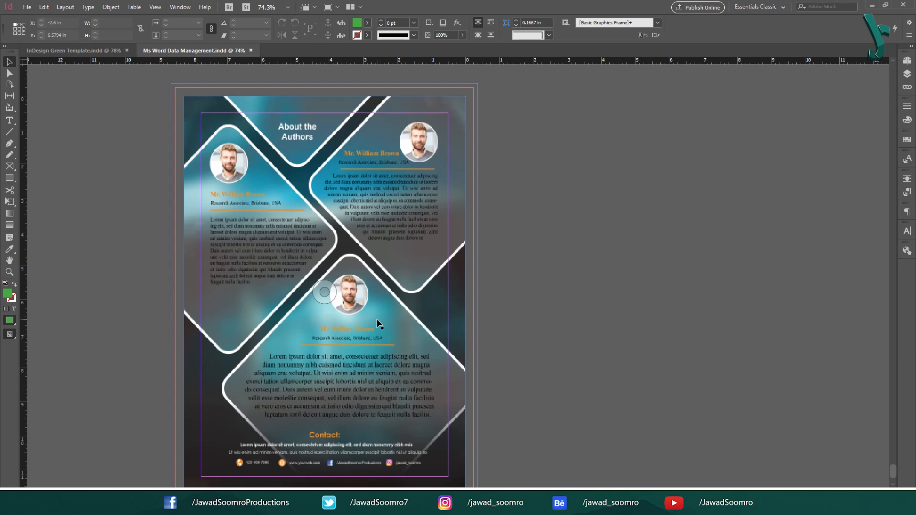
left_click(69, 50)
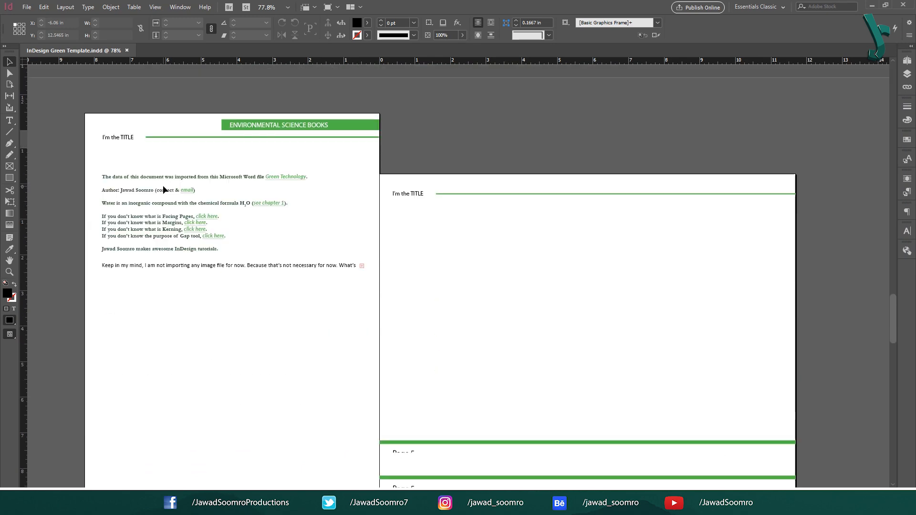
scroll("down", 3)
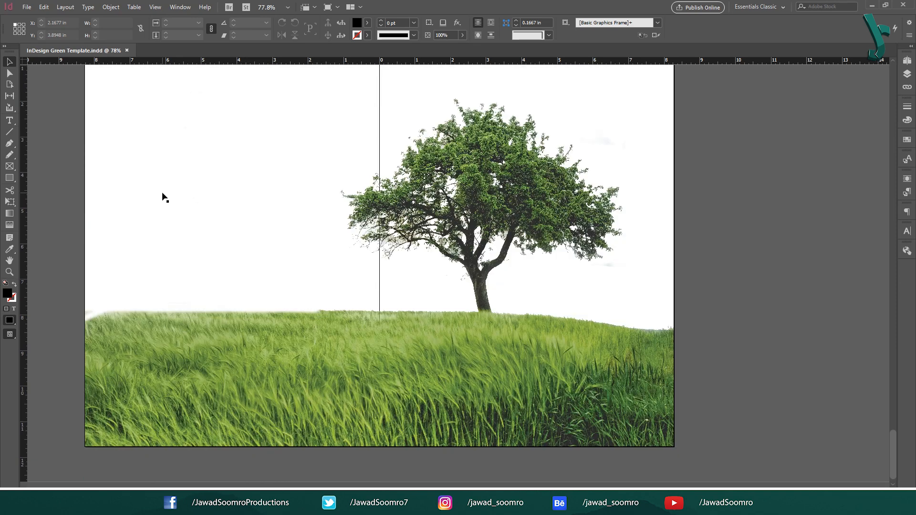
scroll("down", 3)
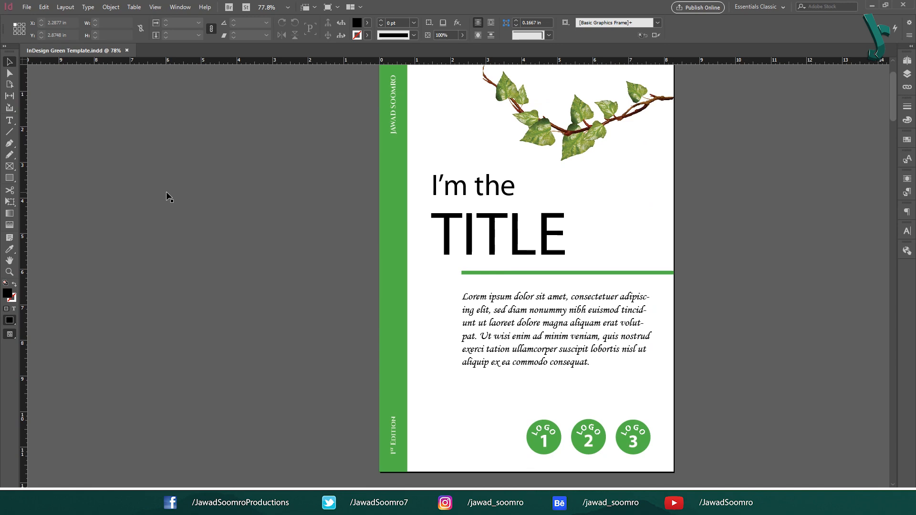
mouse_move(438, 153)
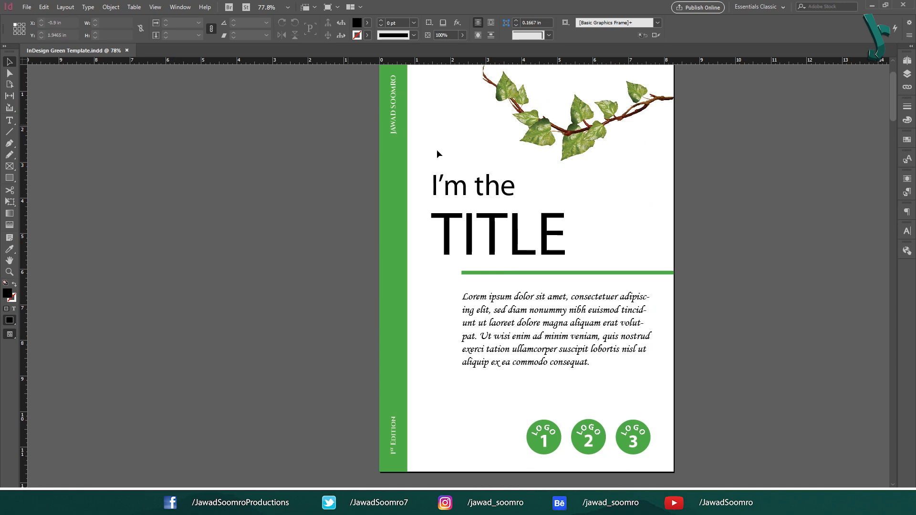
scroll("down", 3)
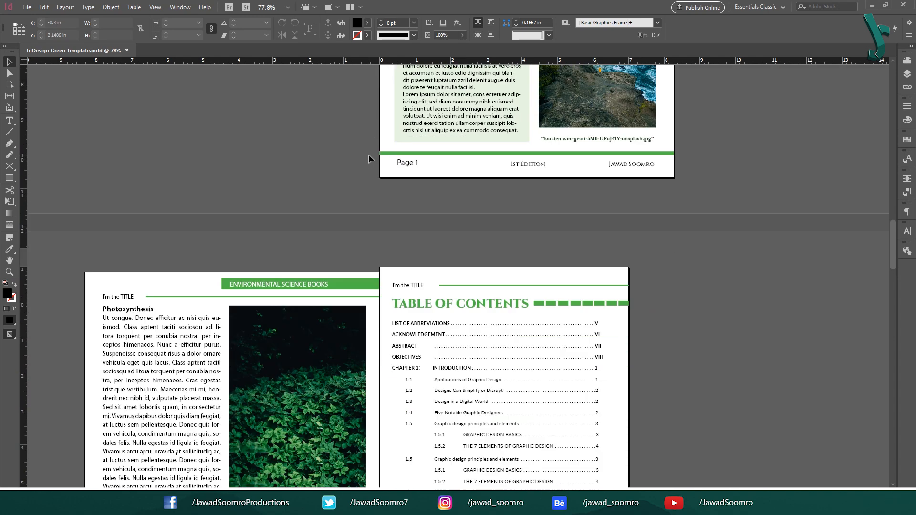
scroll("down", 3)
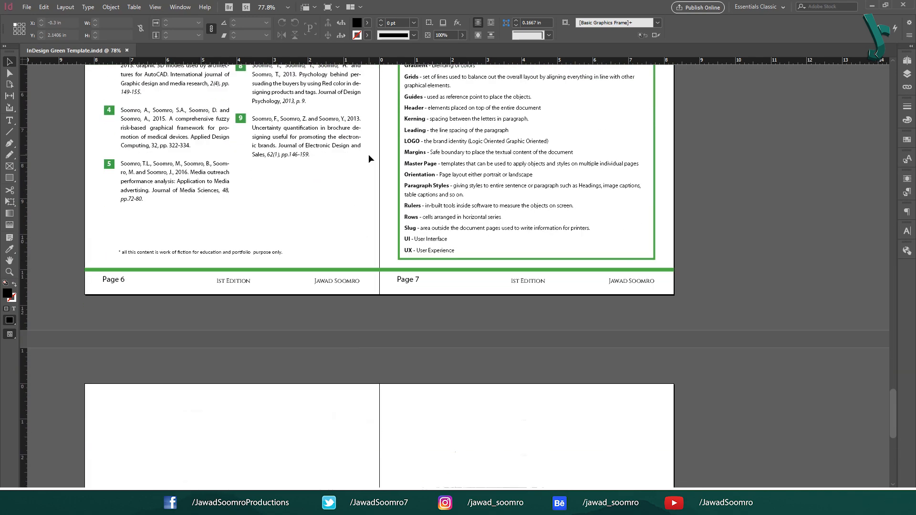
scroll("down", 3)
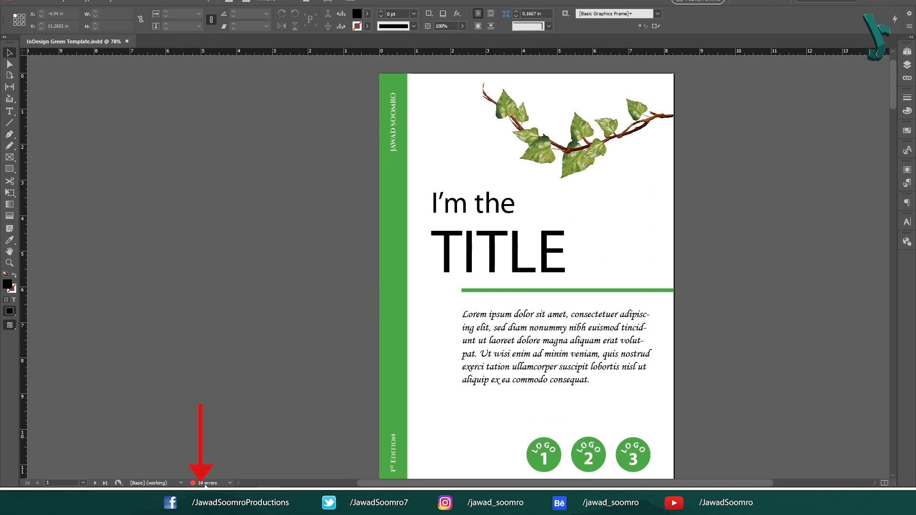
- Open the Preflight panel from the status bar's red '14 errors' indicator
left_click(206, 483)
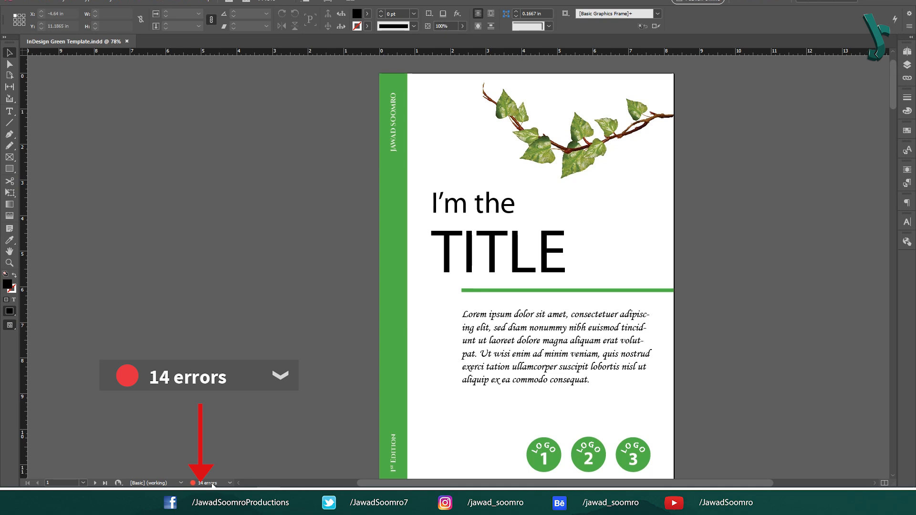
mouse_move(213, 484)
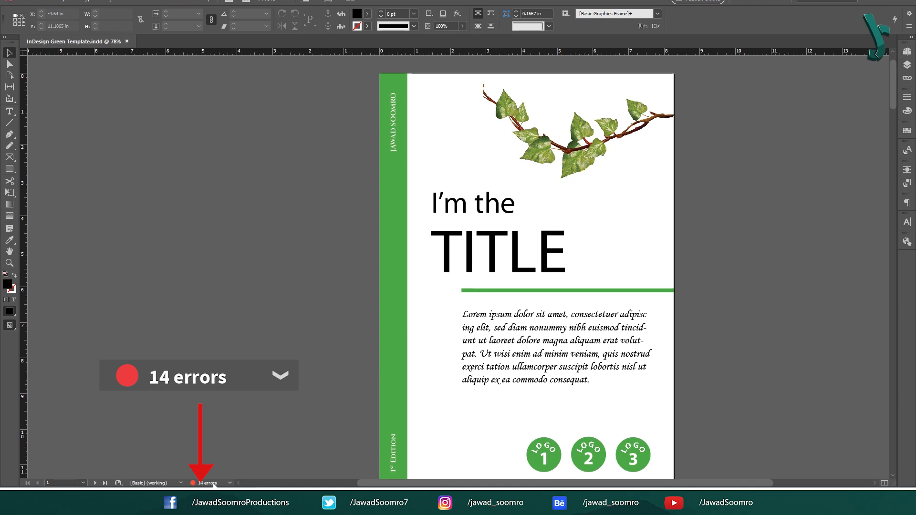
mouse_move(209, 483)
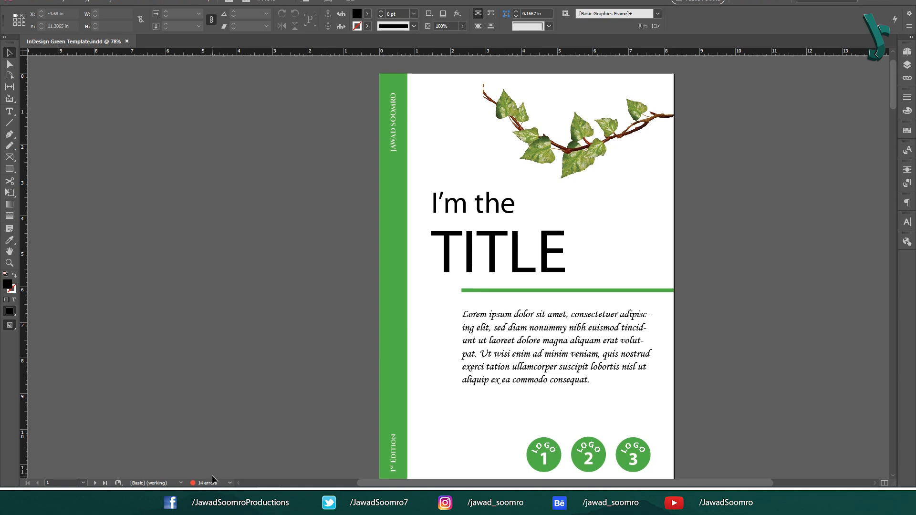
mouse_move(339, 231)
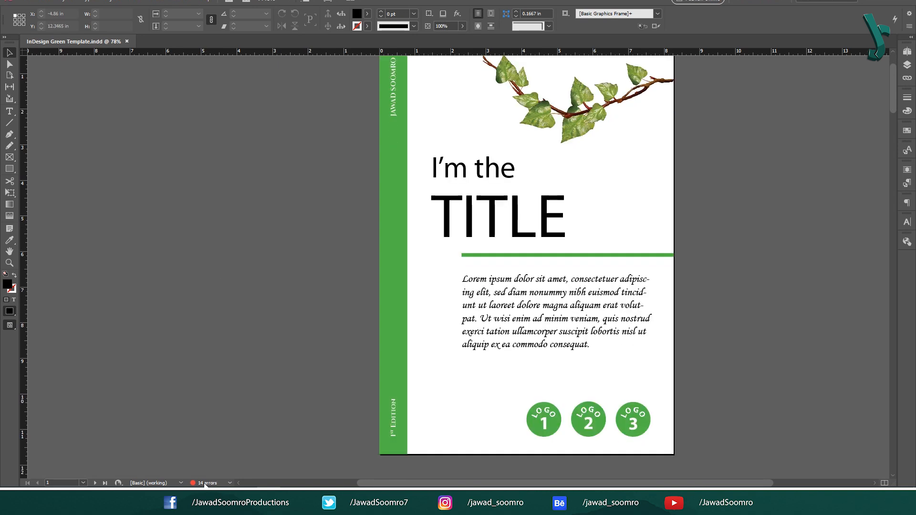
left_click(208, 483)
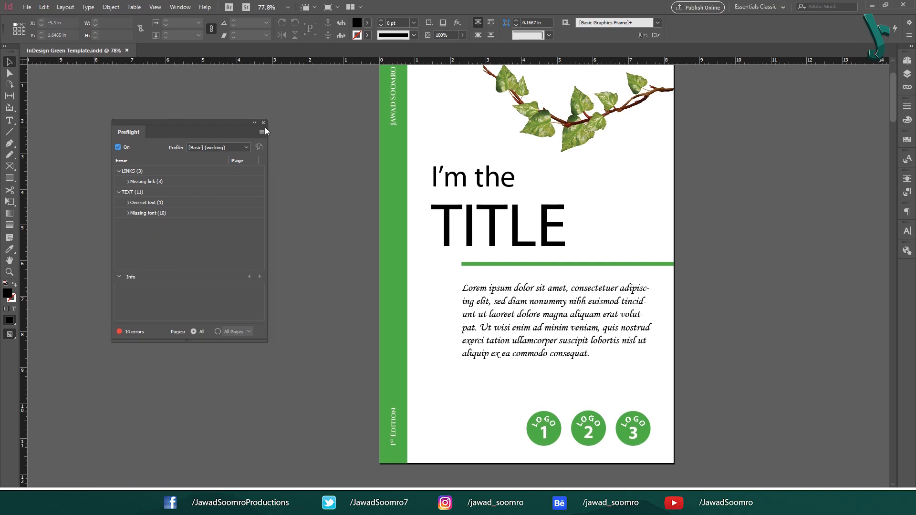
left_click(180, 6)
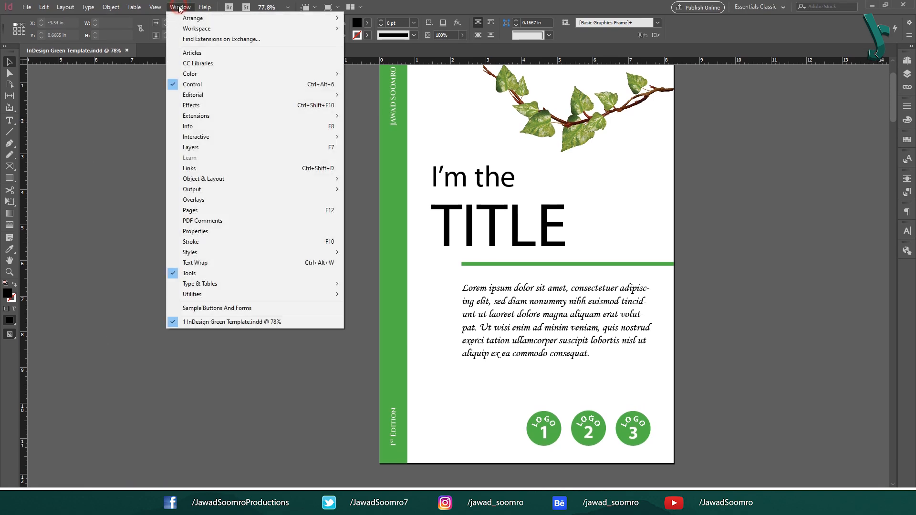
mouse_move(192, 189)
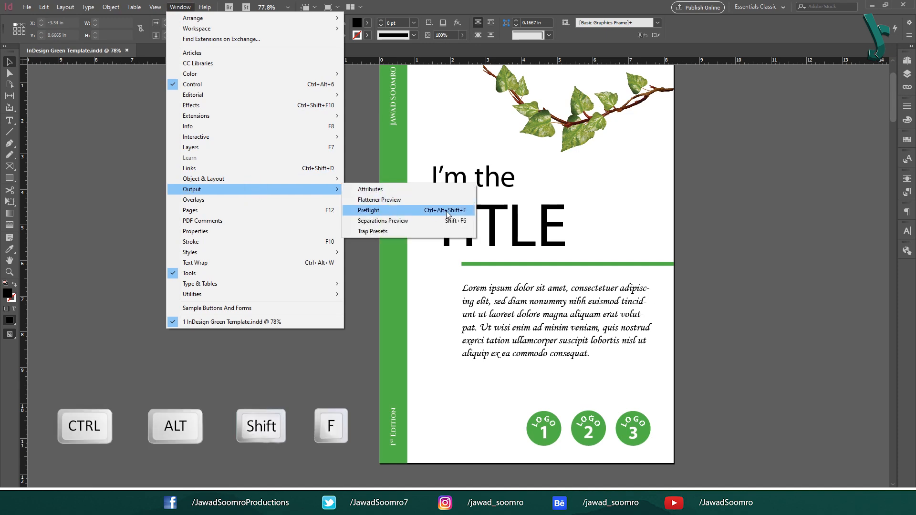
key("ctrl+alt+shift+f")
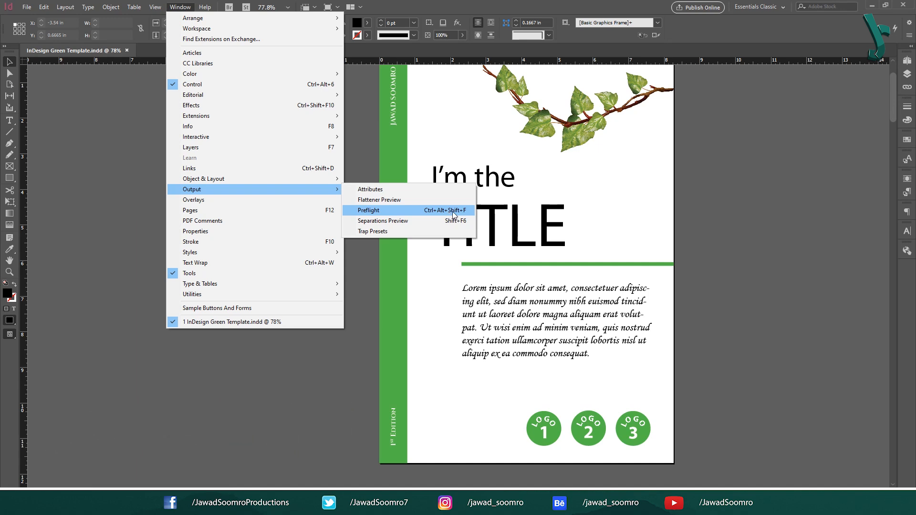
left_click(368, 210)
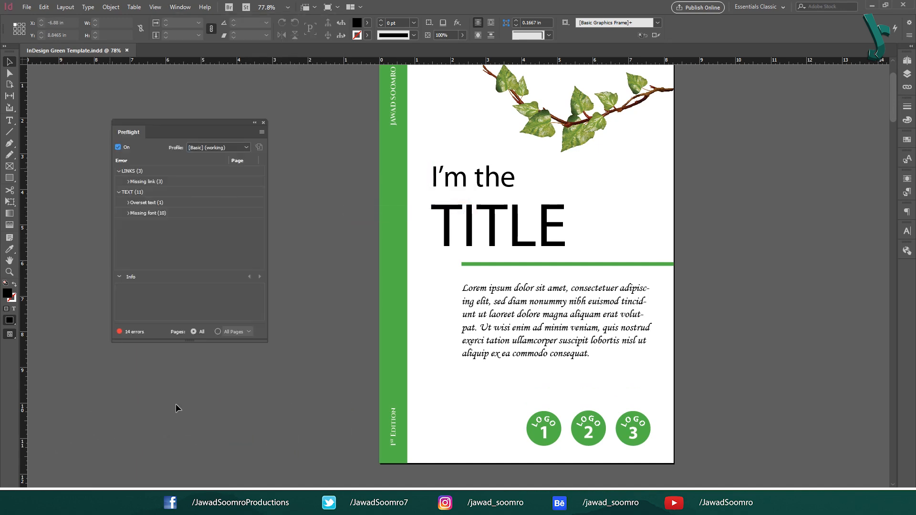
- Expand Missing link, go to the first missing image and browse to relink its file
left_click(145, 182)
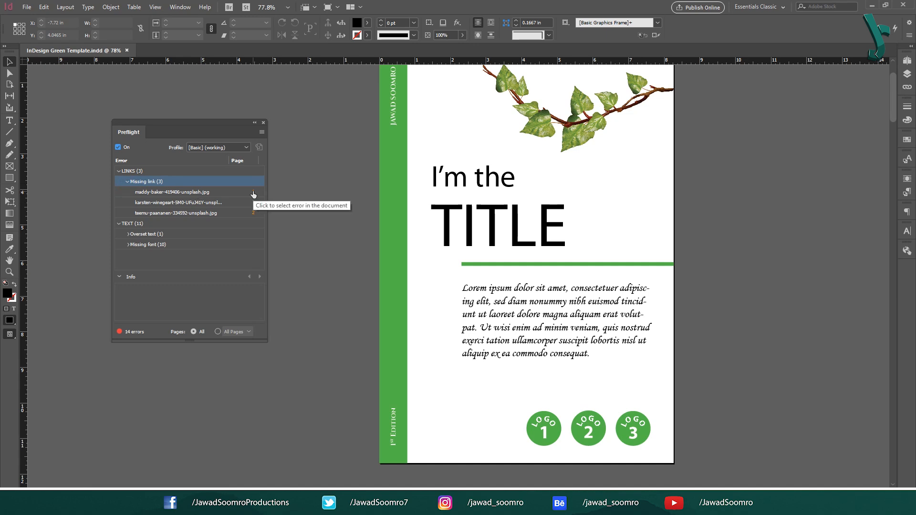
left_click(171, 192)
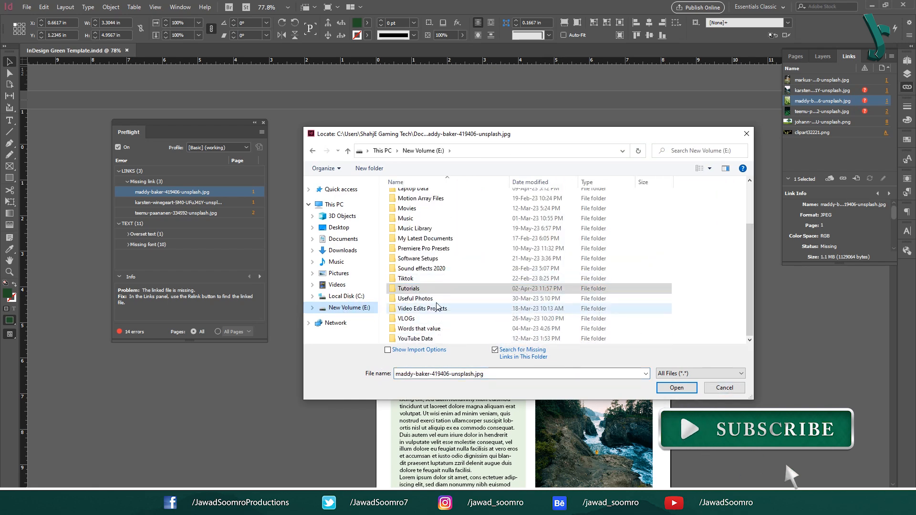
left_click(675, 387)
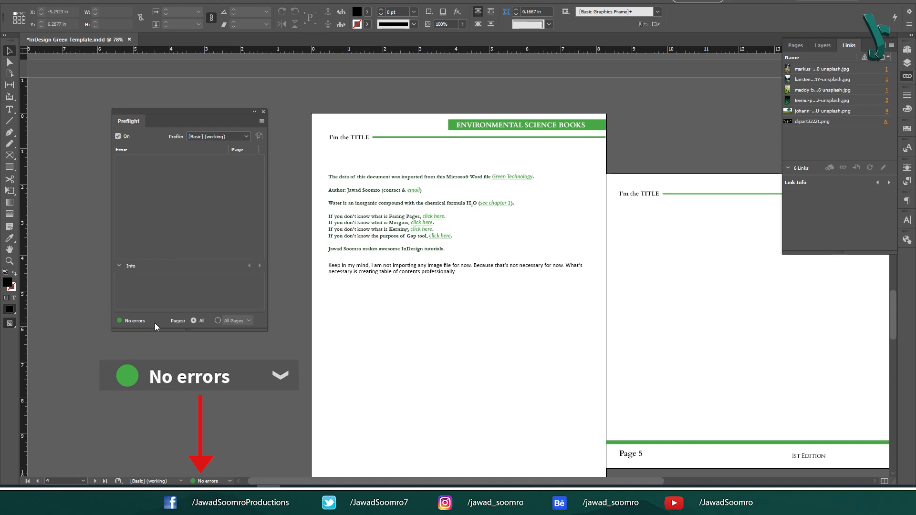
mouse_move(234, 453)
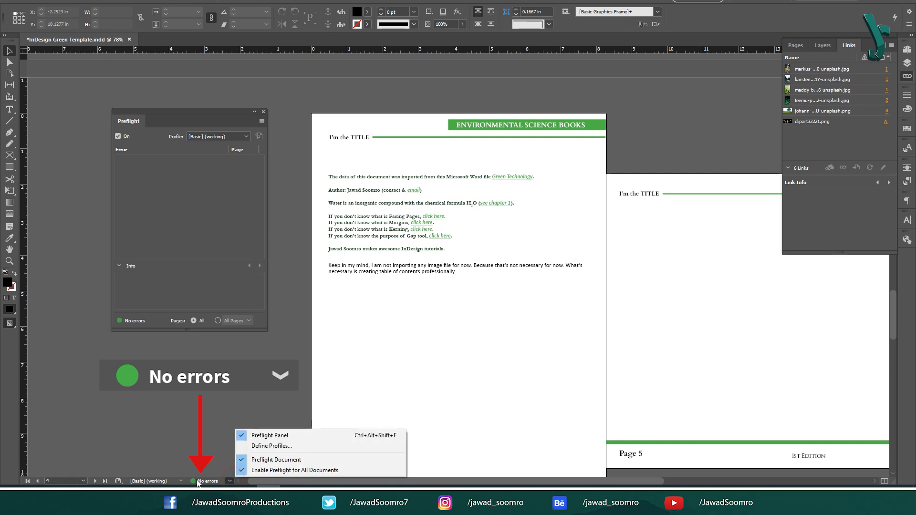
left_click(213, 363)
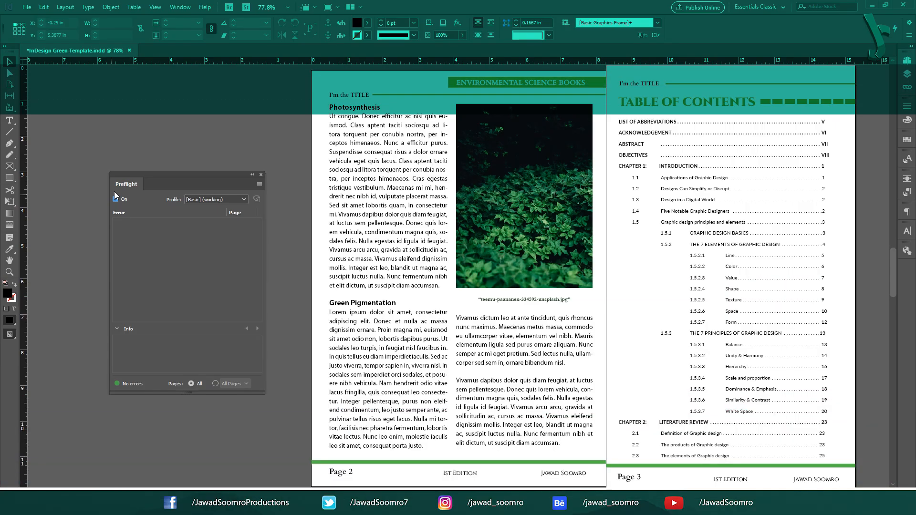
left_click(116, 199)
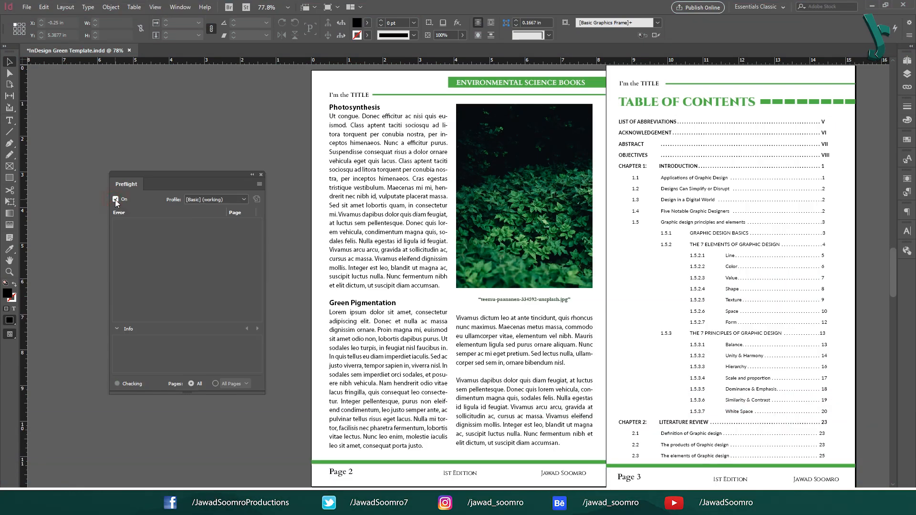
left_click(116, 199)
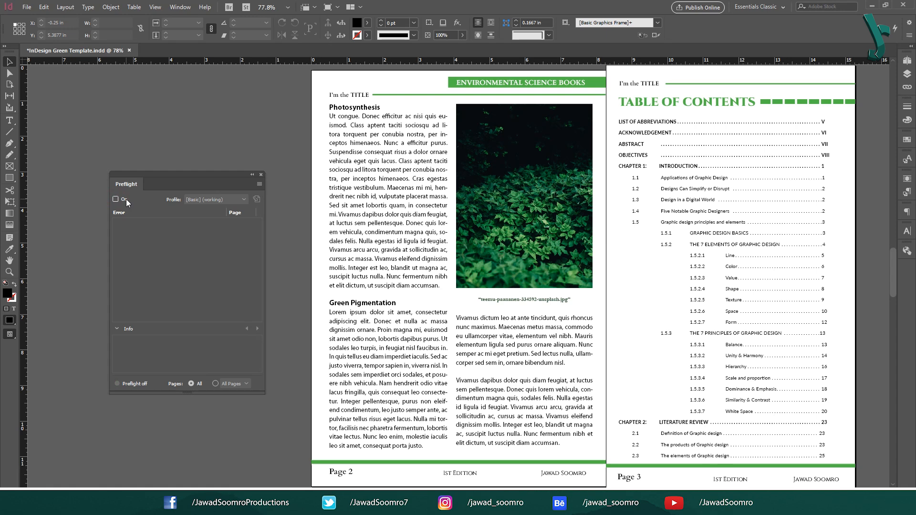
mouse_move(115, 199)
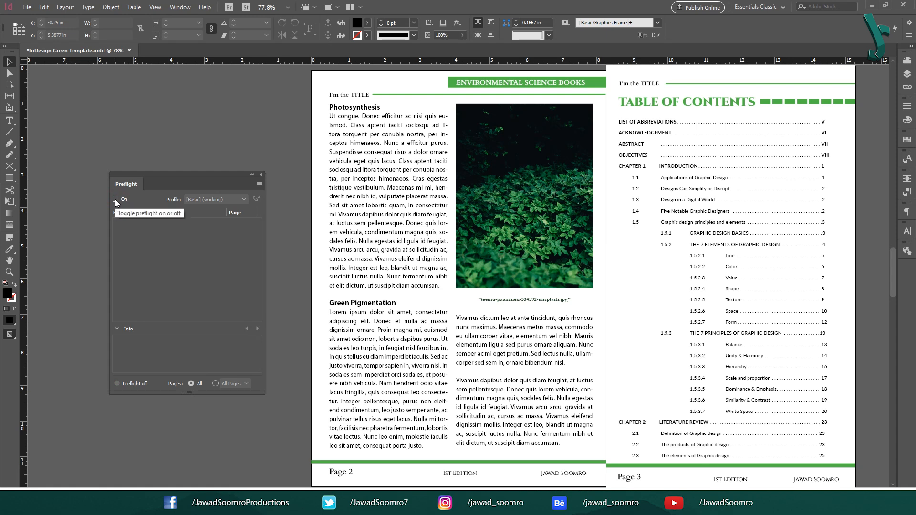
left_click(115, 199)
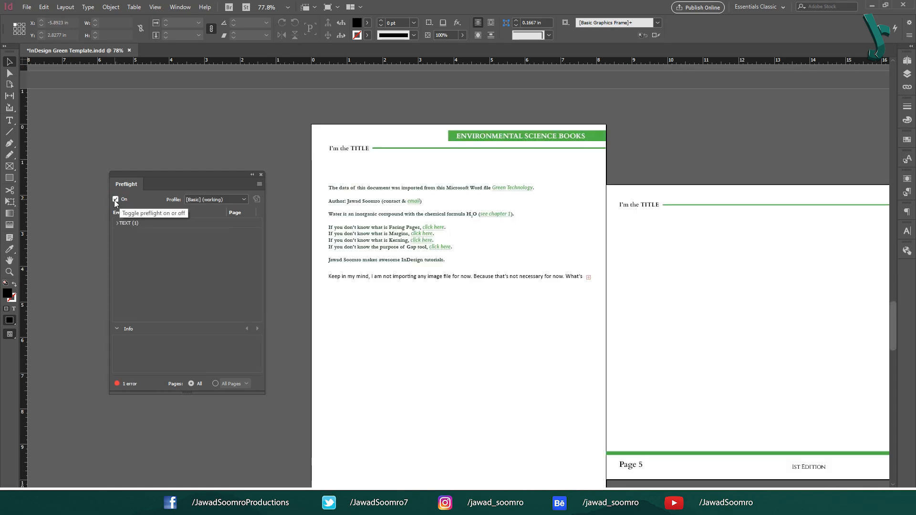
left_click(116, 200)
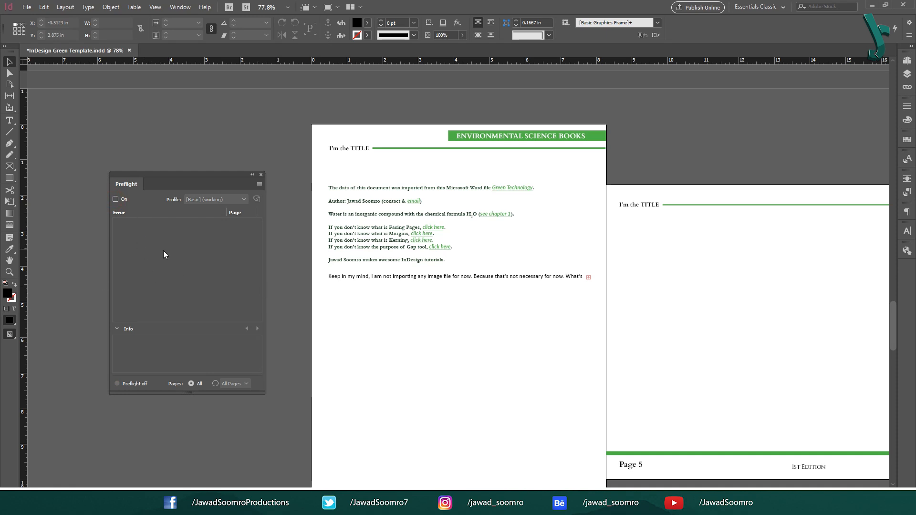
mouse_move(170, 278)
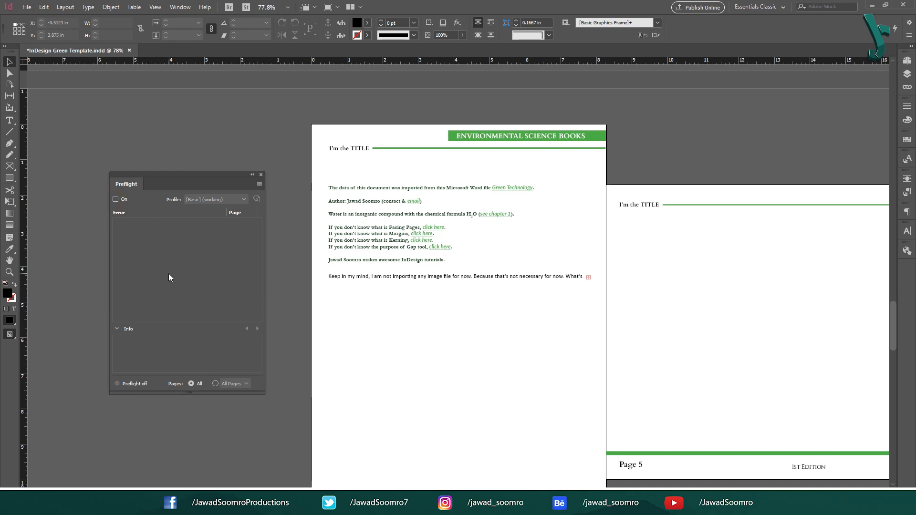
mouse_move(151, 274)
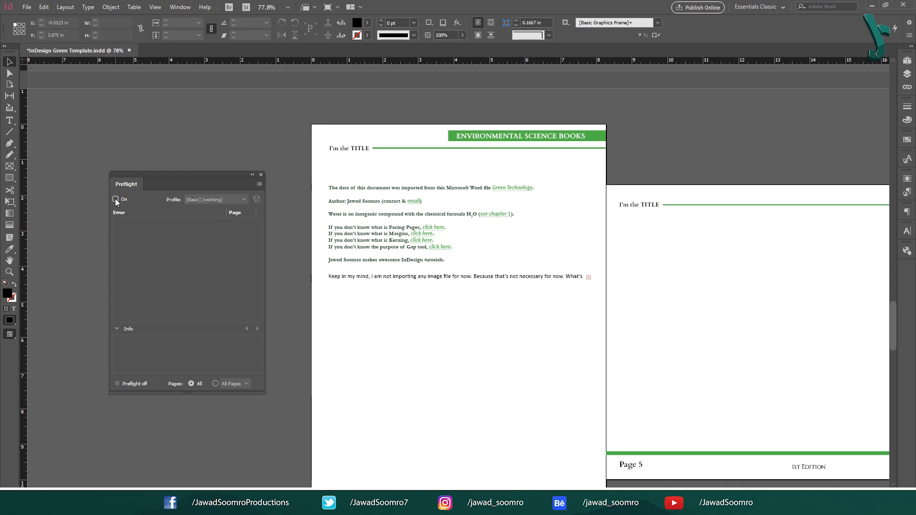
mouse_move(115, 199)
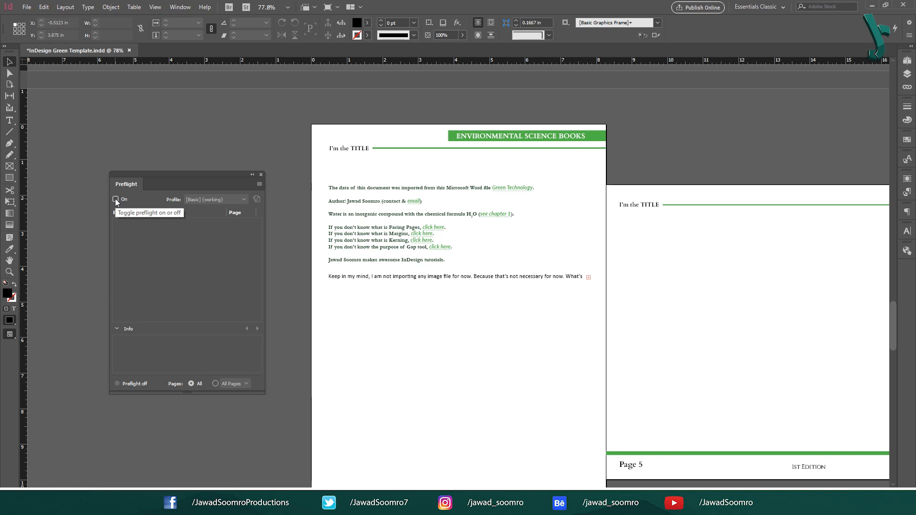
left_click(116, 200)
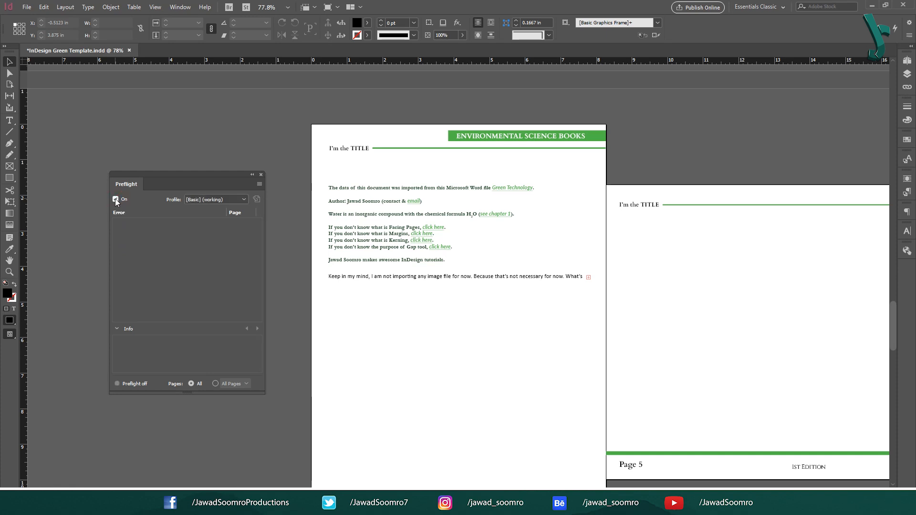
left_click(116, 198)
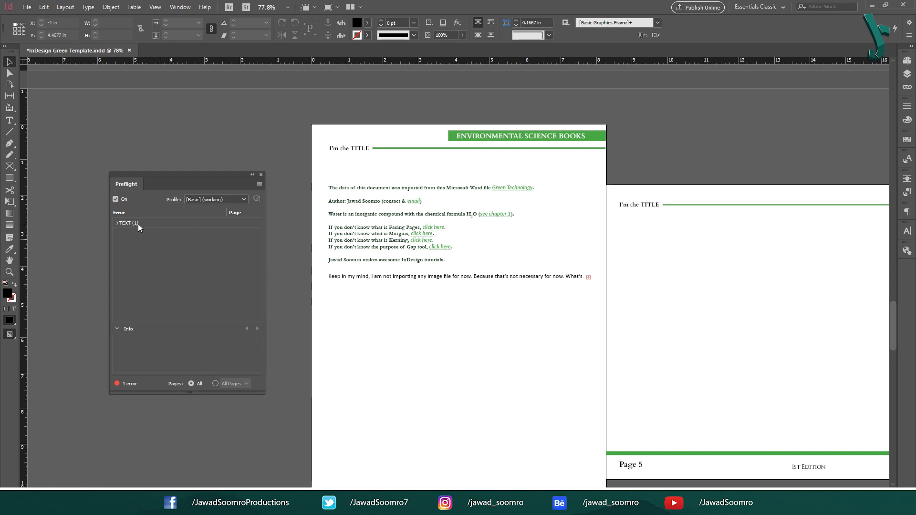
- Expand the TEXT (1) error category to show the Overset text item
left_click(118, 224)
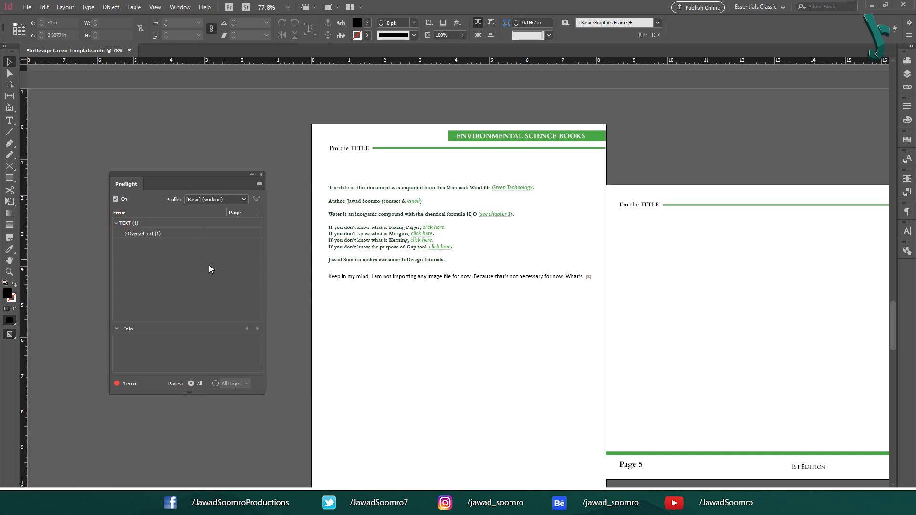
mouse_move(126, 269)
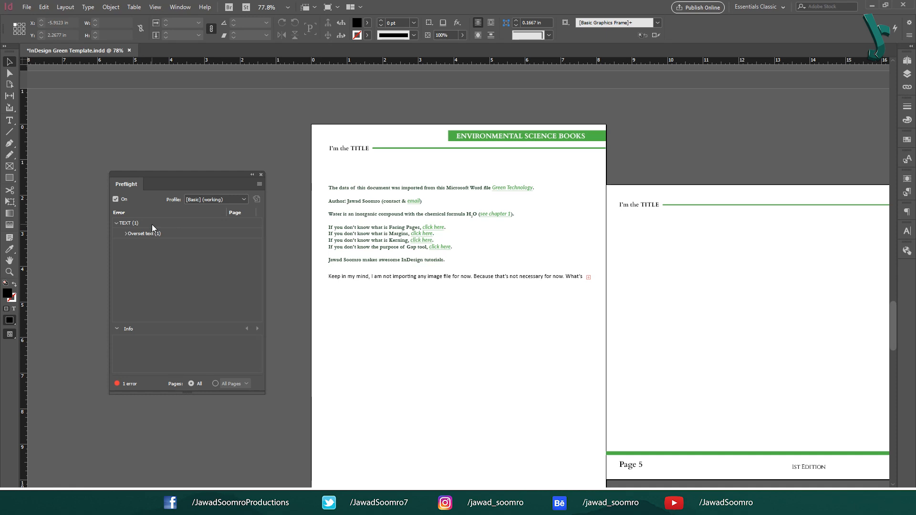
mouse_move(156, 261)
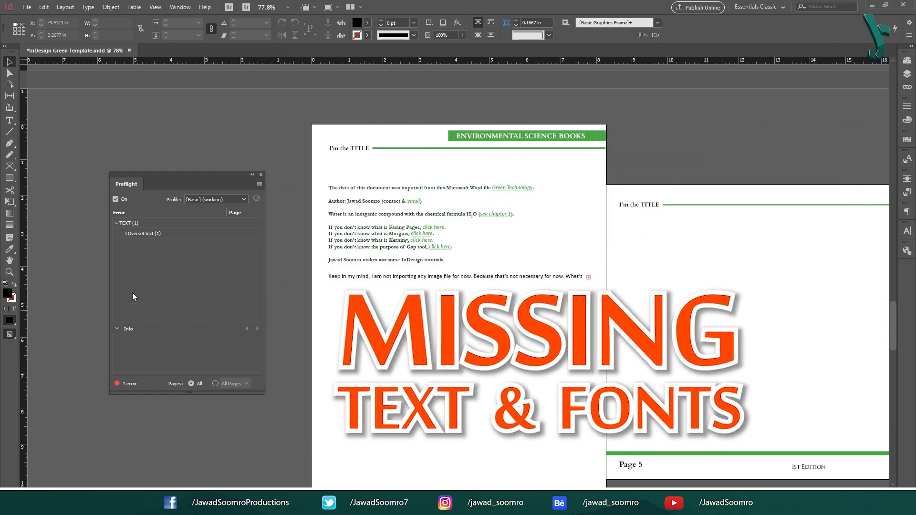
- Toggle document preflighting off and back on to recheck the 4 errors
left_click(111, 181)
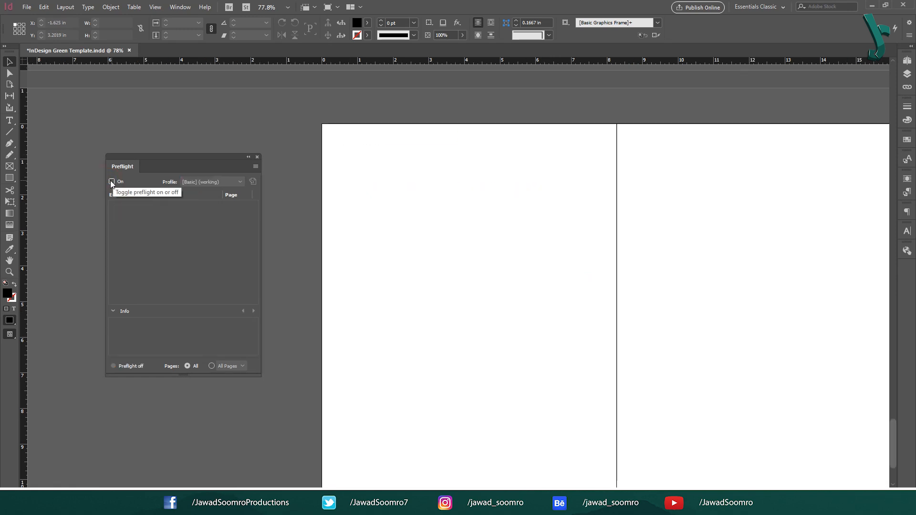
left_click(112, 181)
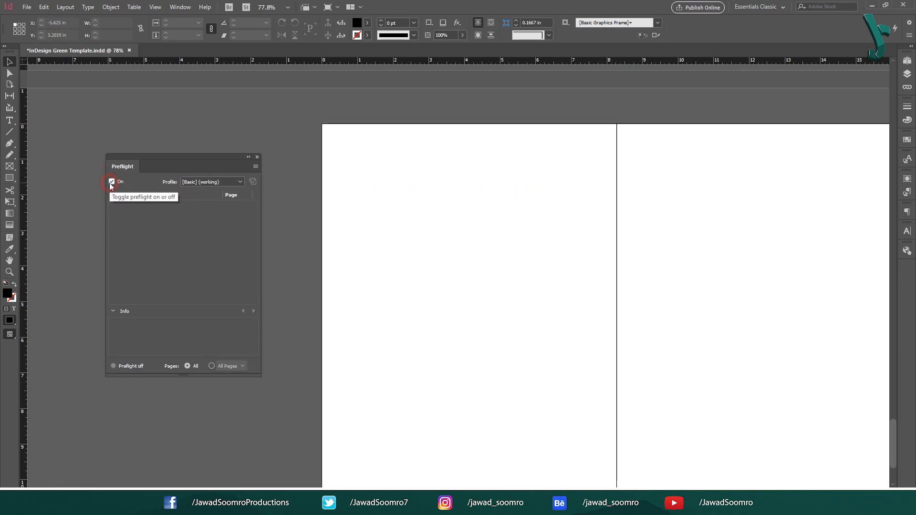
left_click(112, 181)
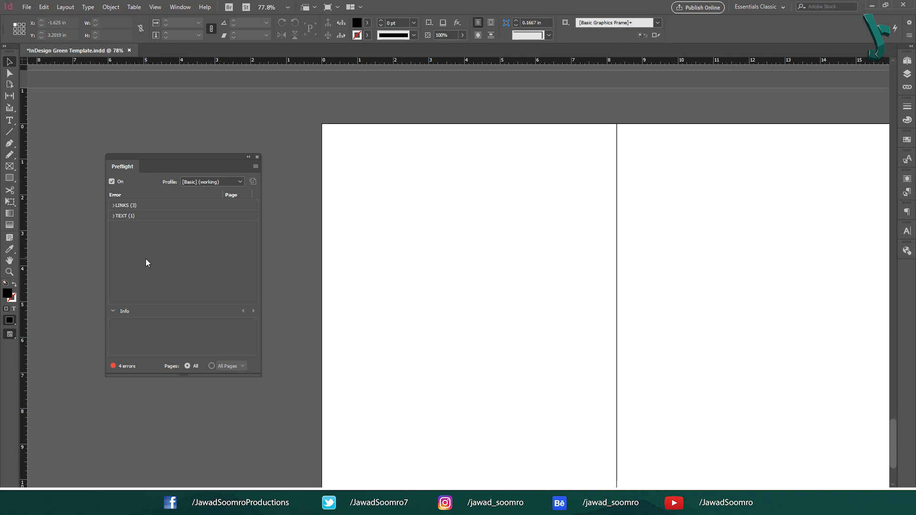
- Expand LINKS and Missing link to list three photos and jump to teemu-paananen-334092-unsplash.jpg's page
left_click(125, 205)
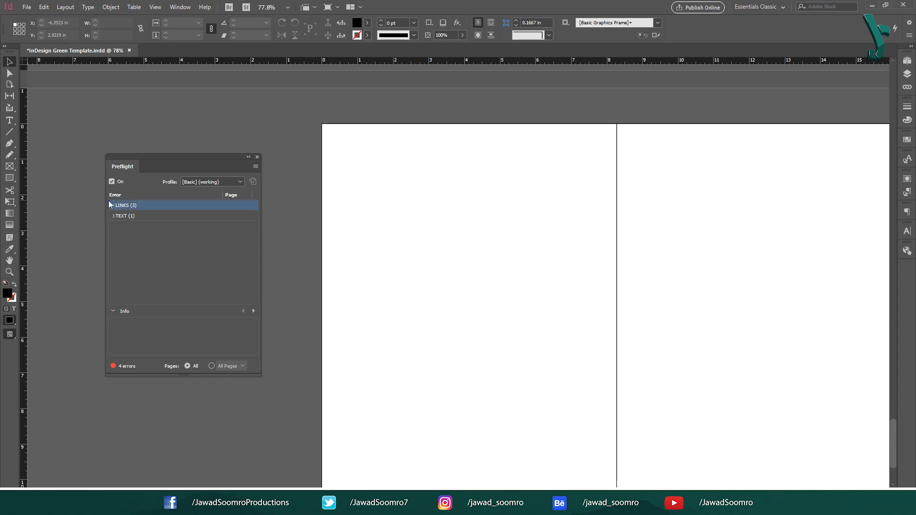
left_click(114, 205)
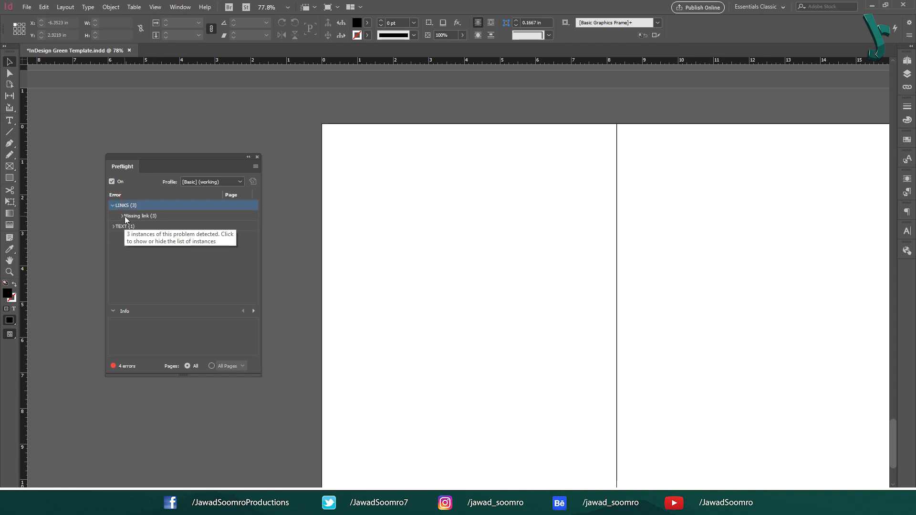
left_click(140, 215)
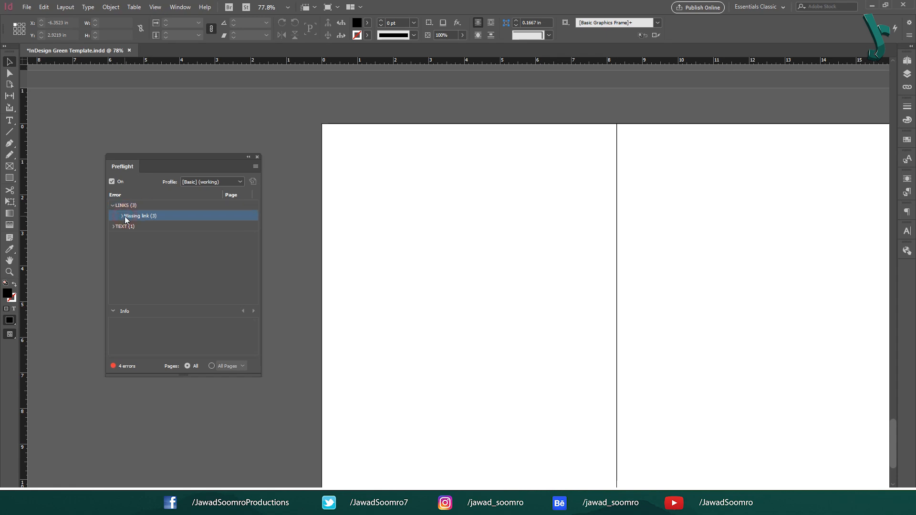
left_click(120, 215)
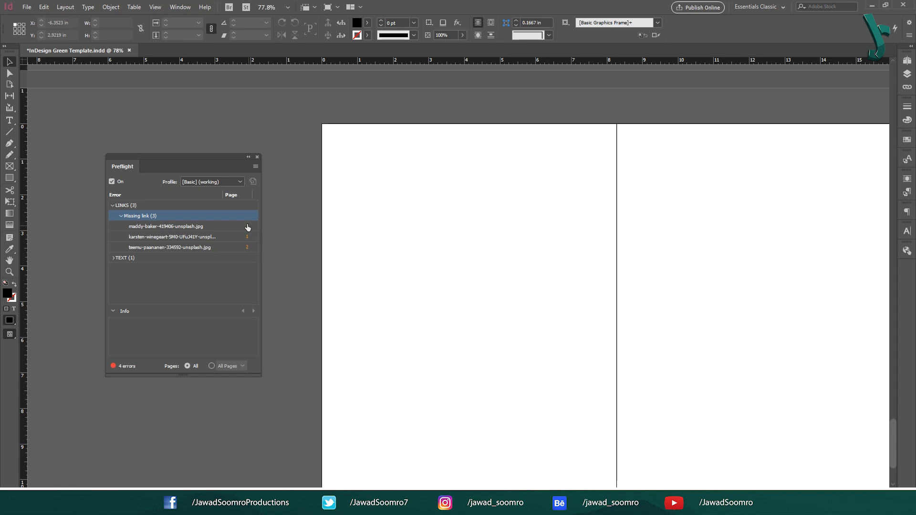
left_click(173, 236)
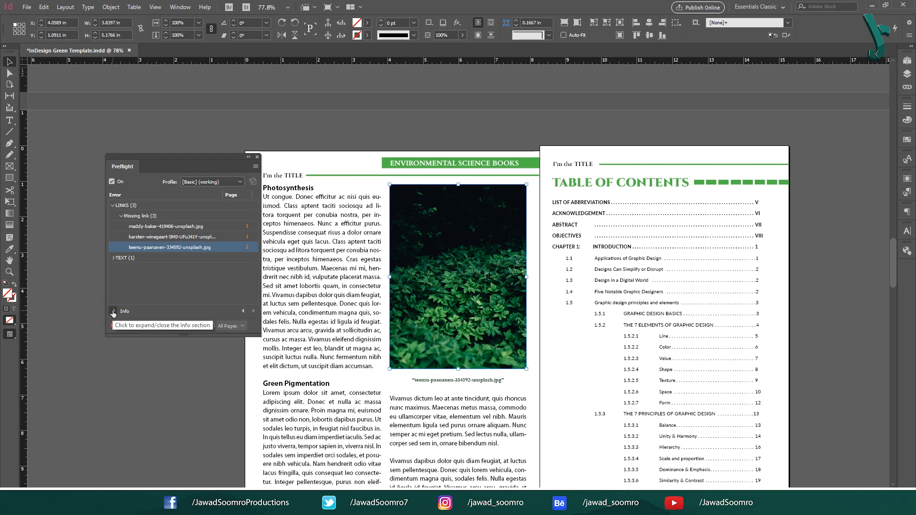
- Show the missing link's info, relink it to the located file and accept the relink summary
left_click(114, 311)
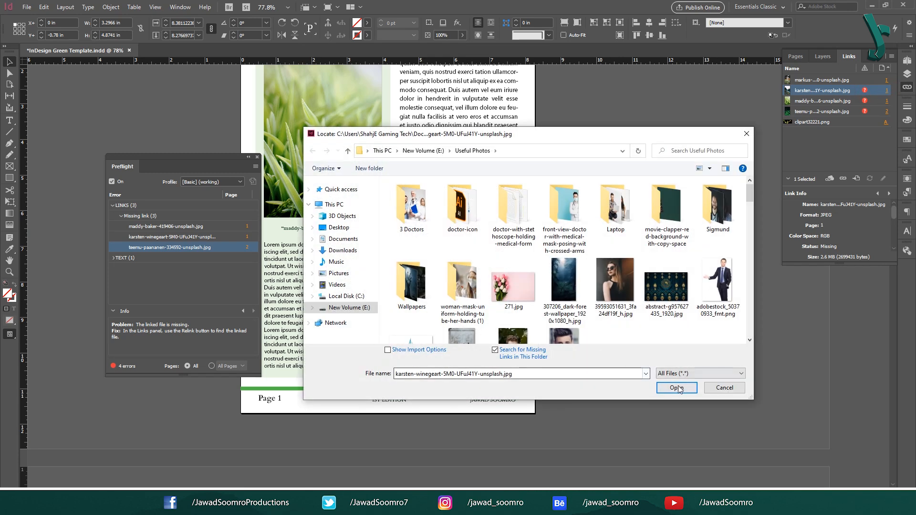
left_click(675, 387)
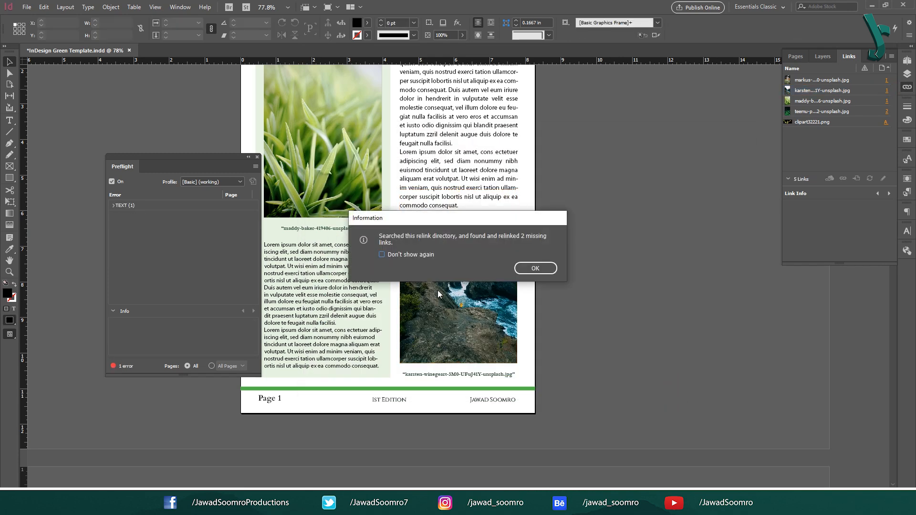
left_click(534, 268)
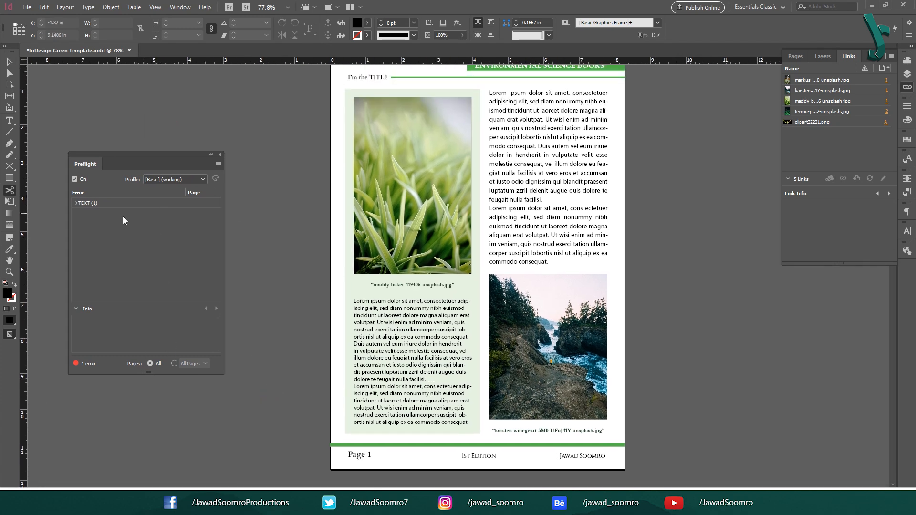
- Expand TEXT and Overset text to show the cover page text frame with 55 characters overset
left_click(75, 203)
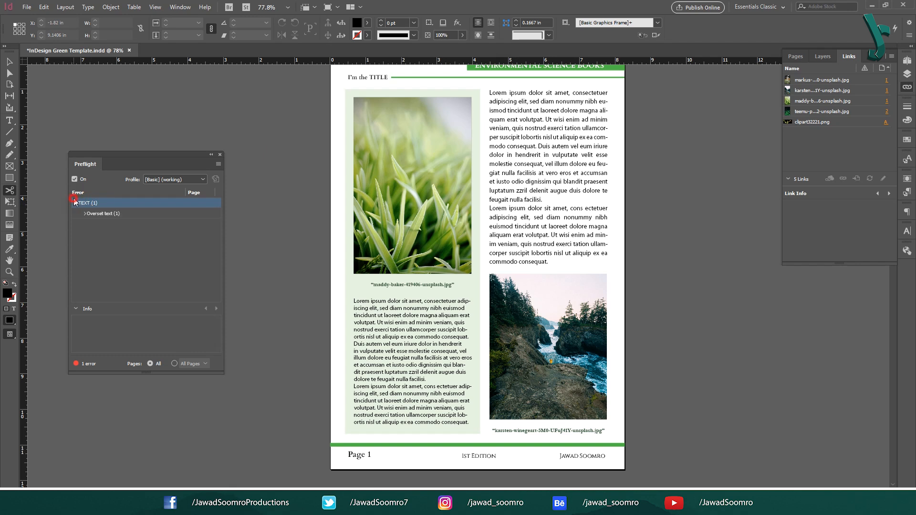
left_click(74, 202)
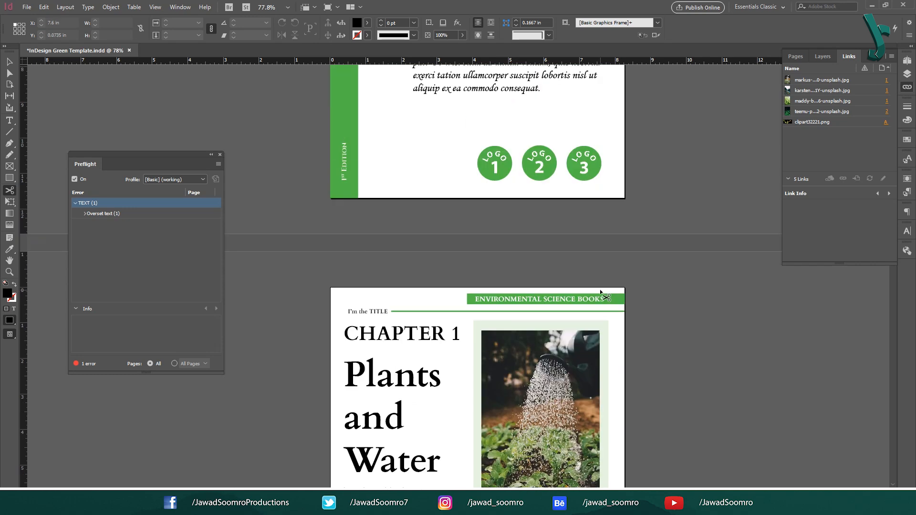
scroll("down", 3)
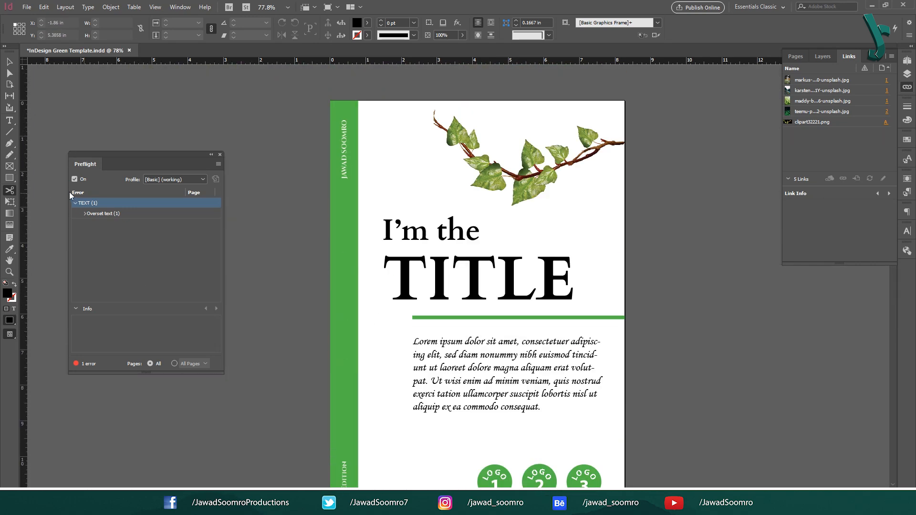
left_click(83, 213)
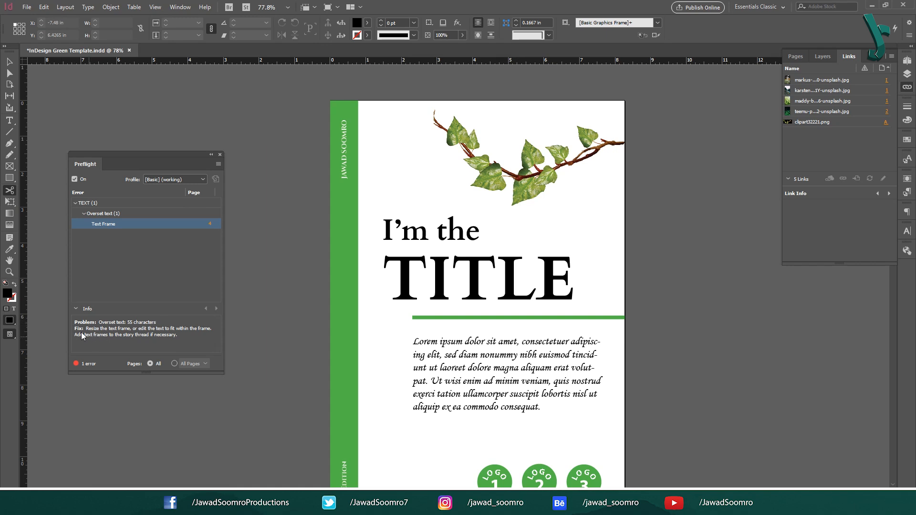
mouse_move(77, 339)
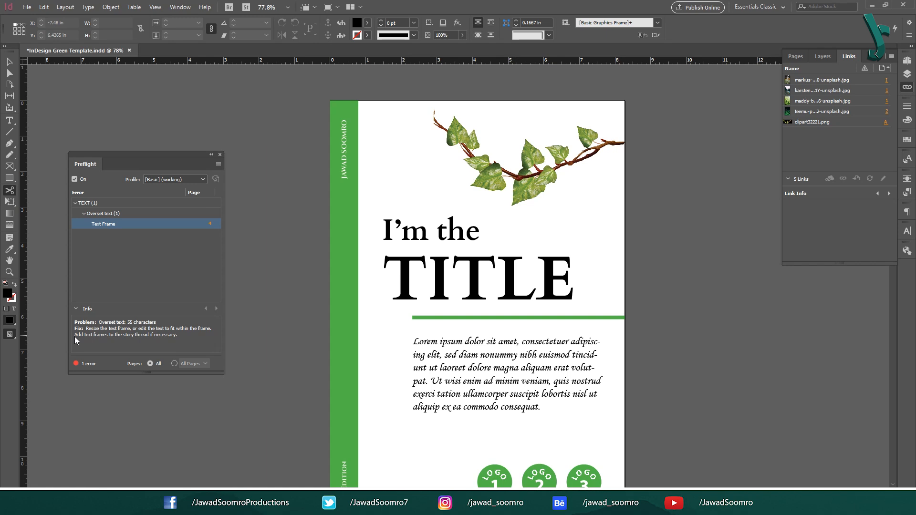
mouse_move(196, 250)
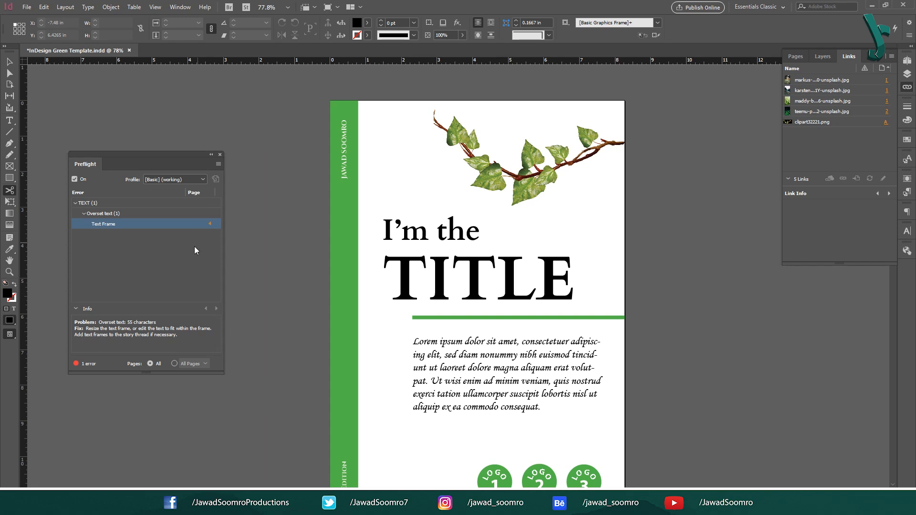
mouse_move(215, 227)
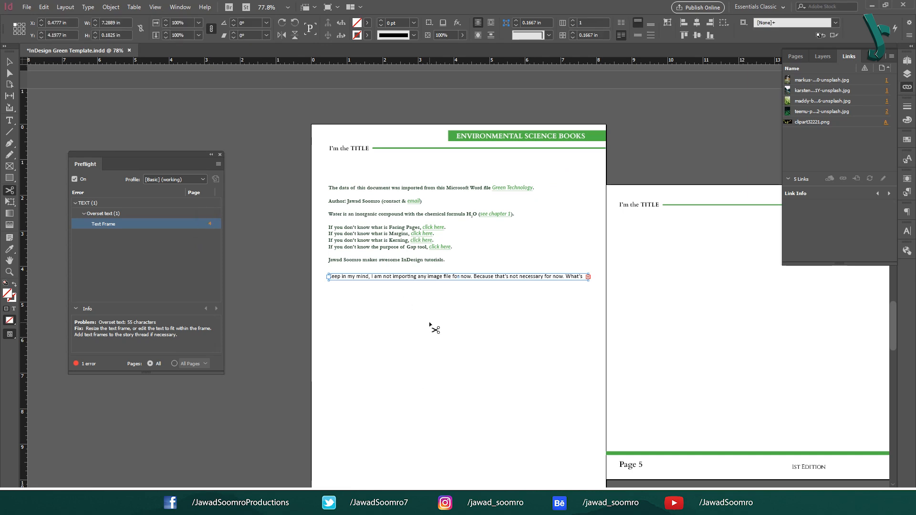
mouse_move(443, 259)
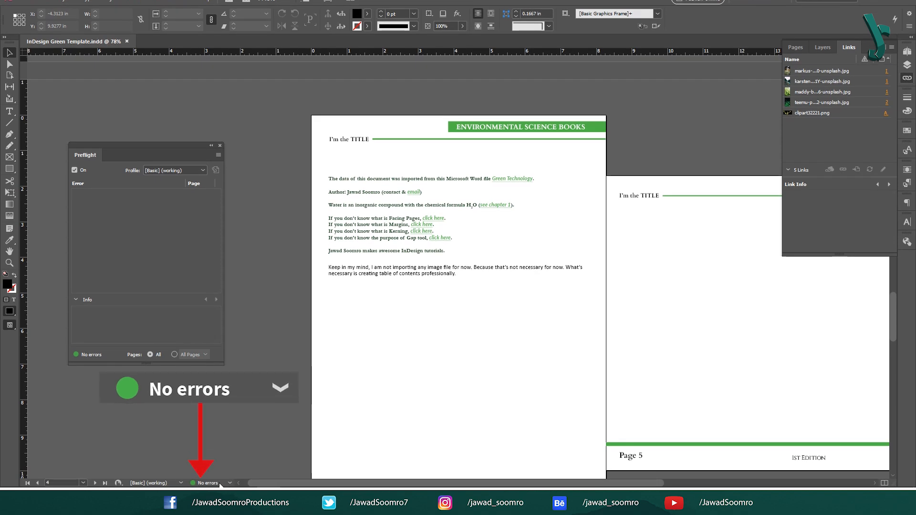
mouse_move(243, 214)
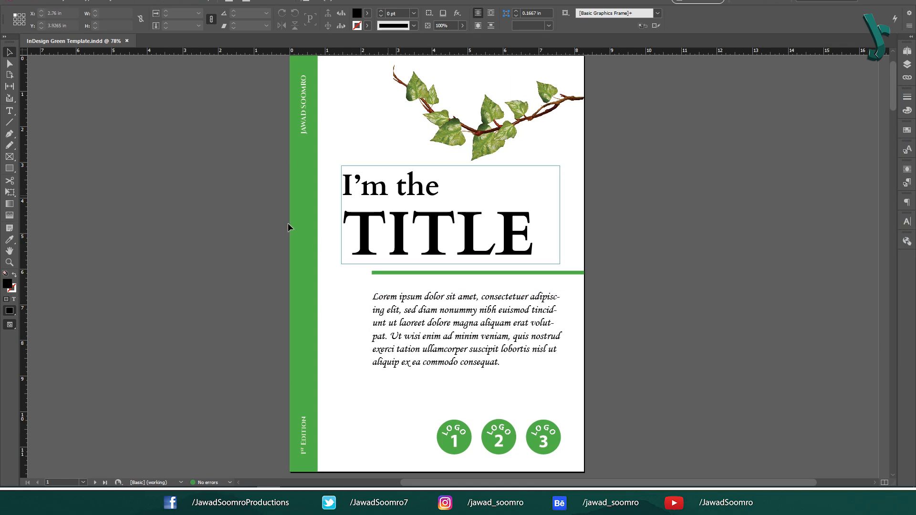
- Reopen the Preflight panel from the status bar menu and show its flyout profile options
left_click(223, 327)
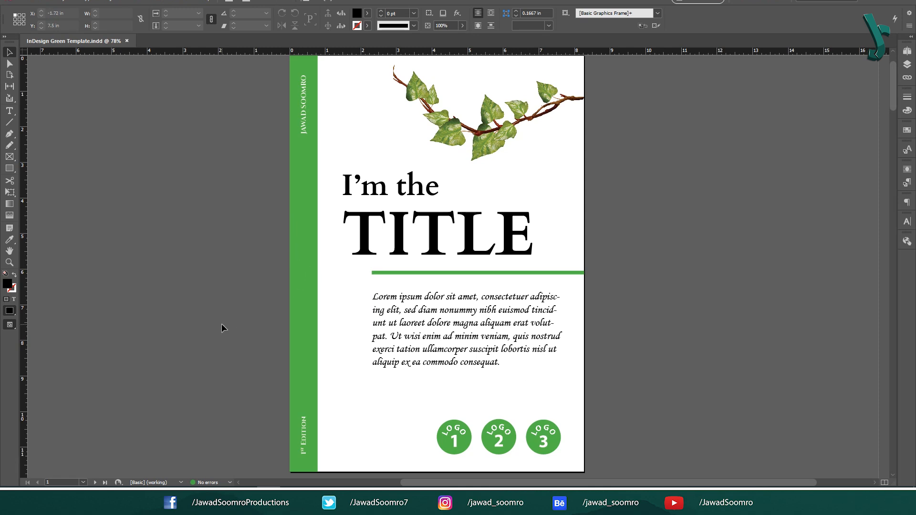
left_click(157, 483)
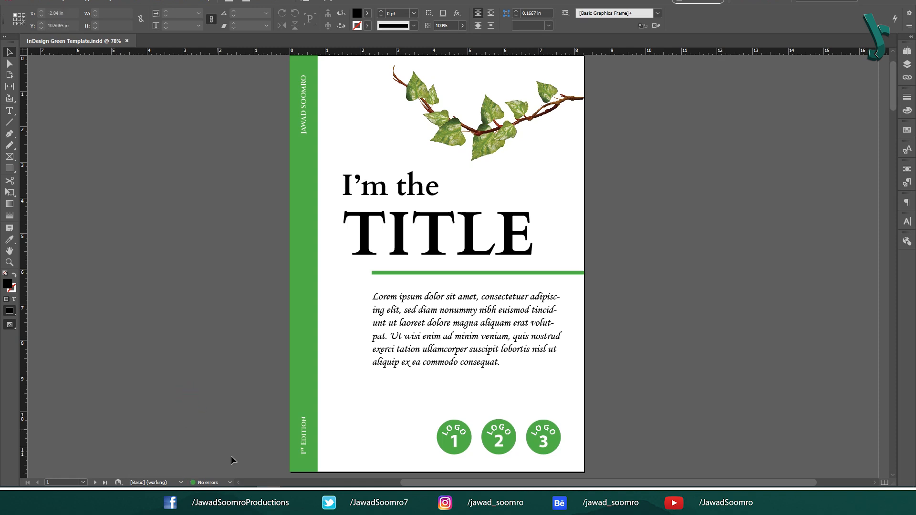
left_click(229, 483)
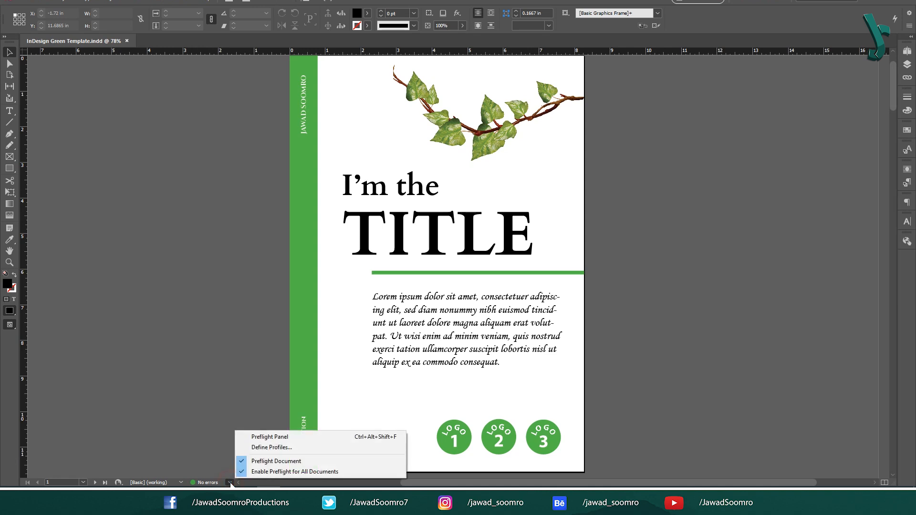
mouse_move(269, 436)
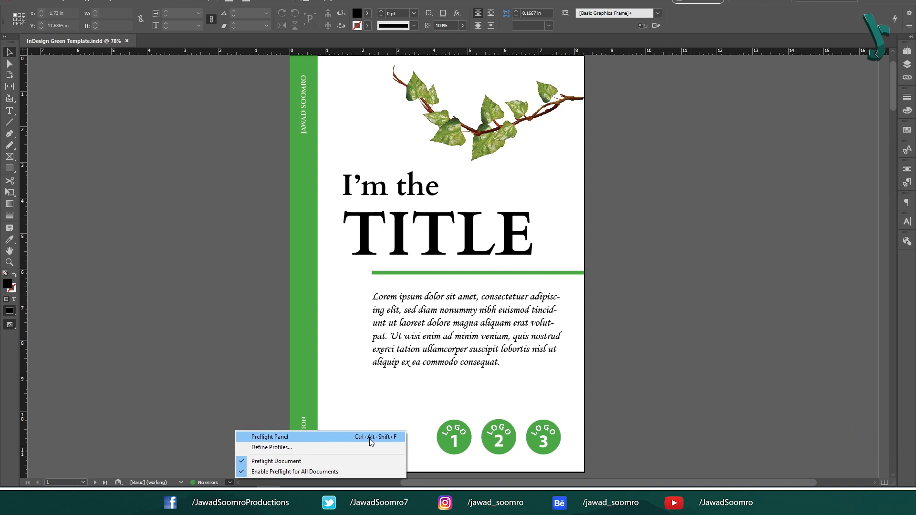
left_click(269, 436)
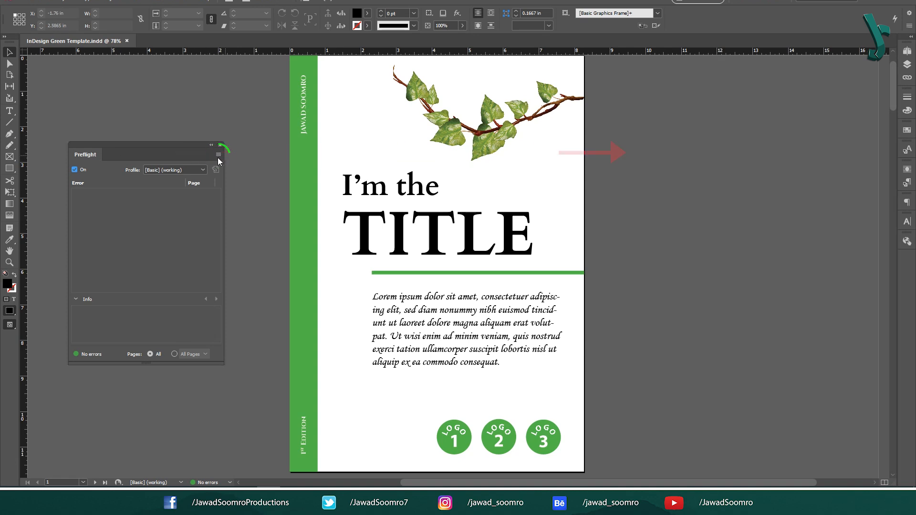
left_click(219, 154)
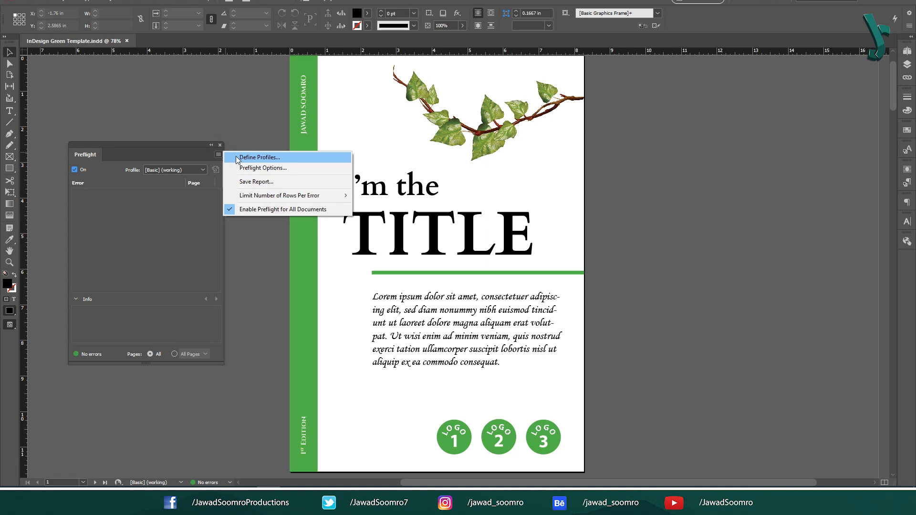
- In Define Profiles, add a new preflight profile named 'My Personal Preflight'
left_click(259, 157)
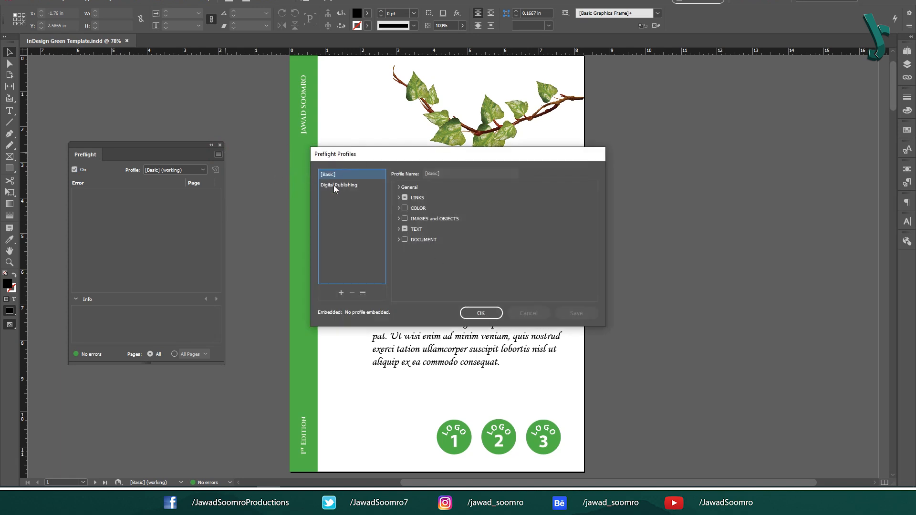
left_click(339, 184)
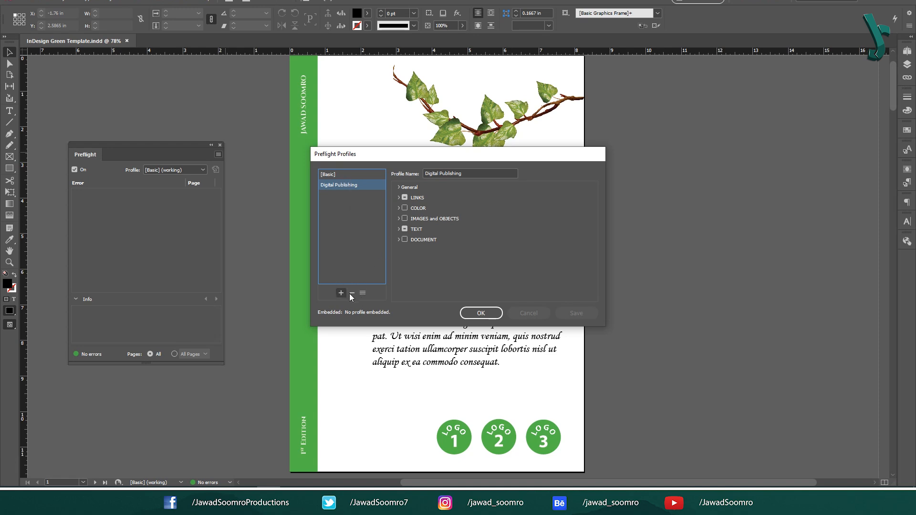
mouse_move(352, 293)
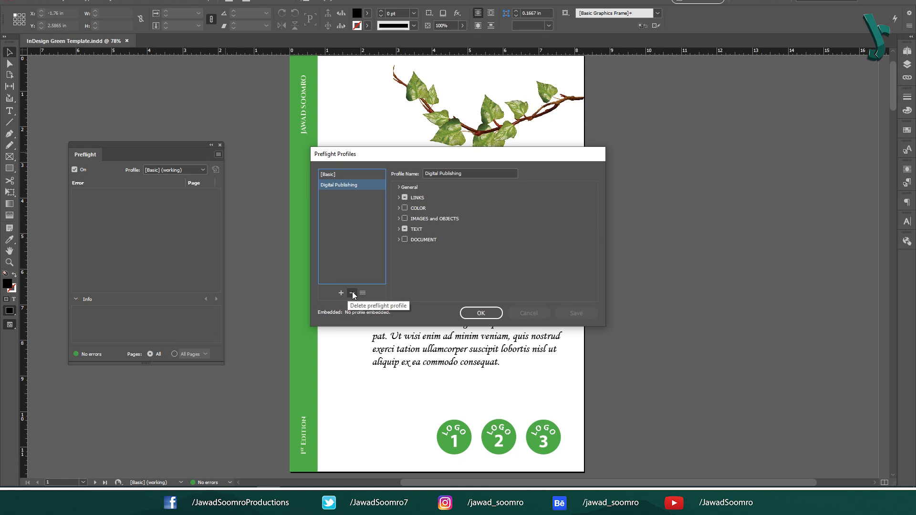
mouse_move(331, 292)
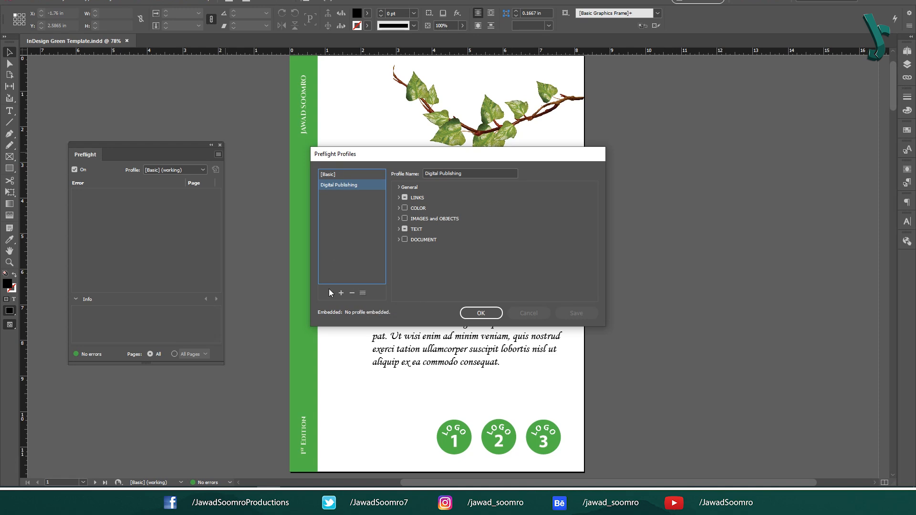
left_click(341, 292)
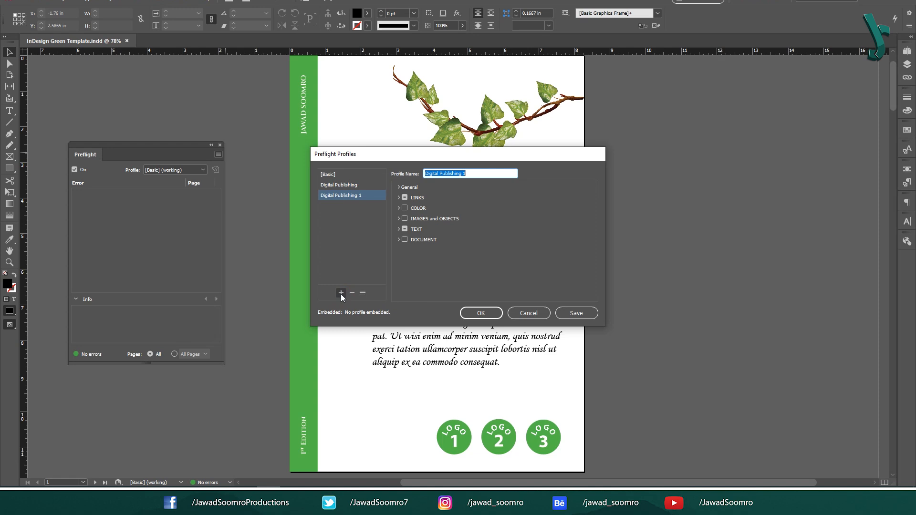
mouse_move(488, 186)
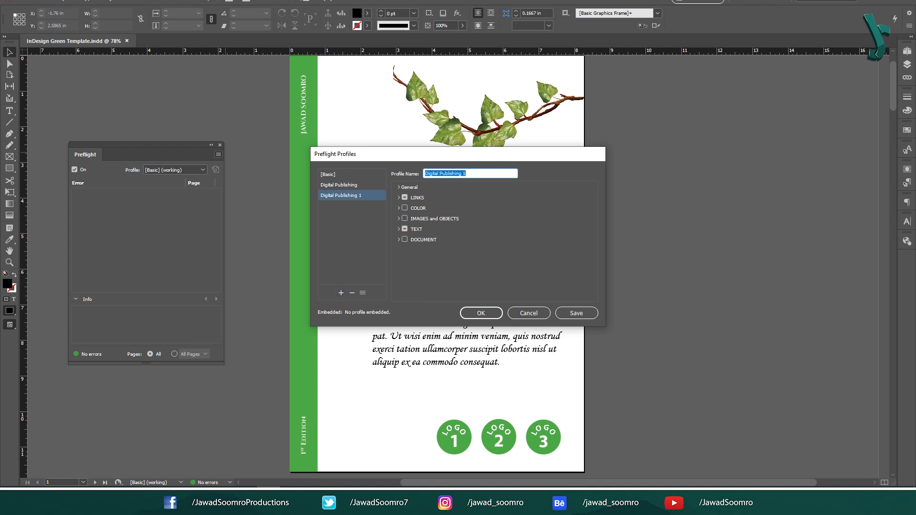
type("My Personal Preflight")
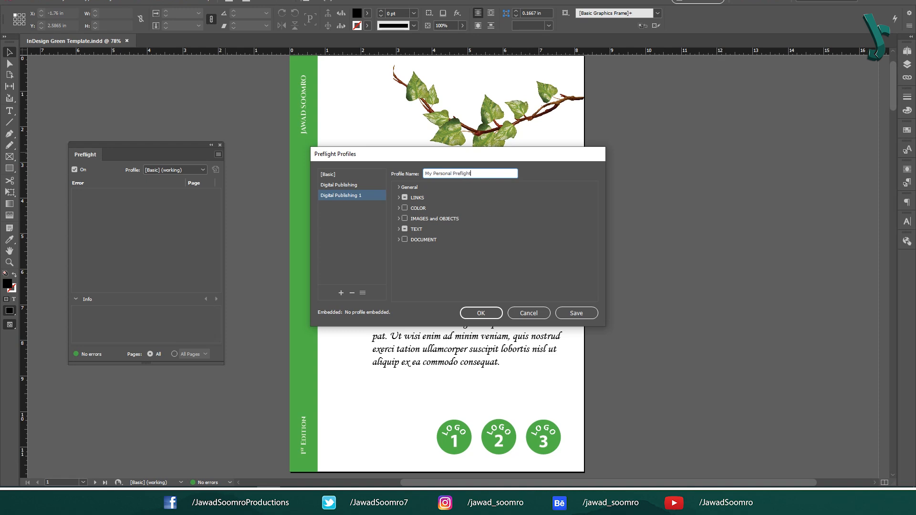
mouse_move(309, 226)
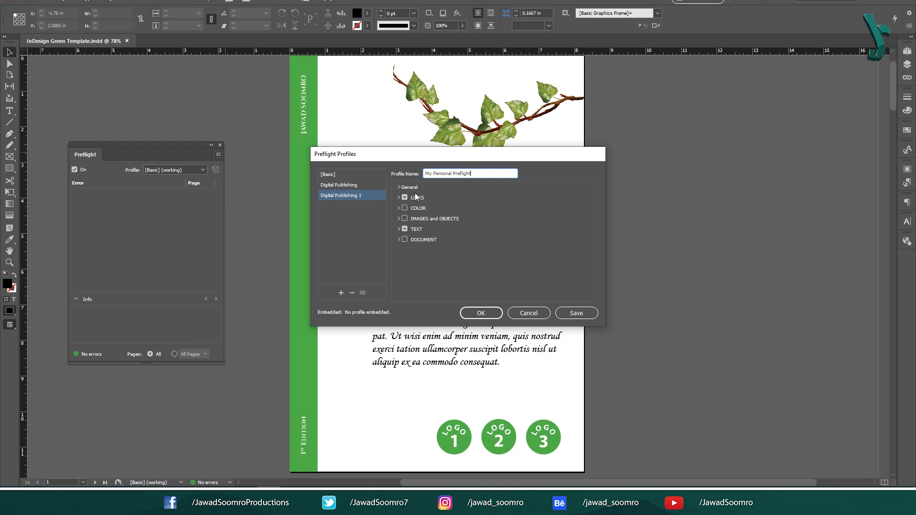
- Experiment with Links and Color checks: missing/modified links, CMY plates, transparency blending space
left_click(404, 197)
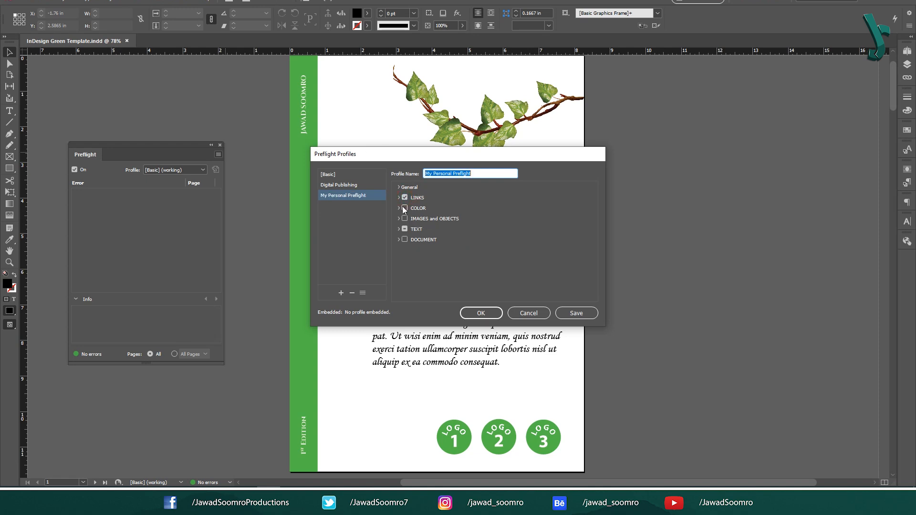
left_click(405, 208)
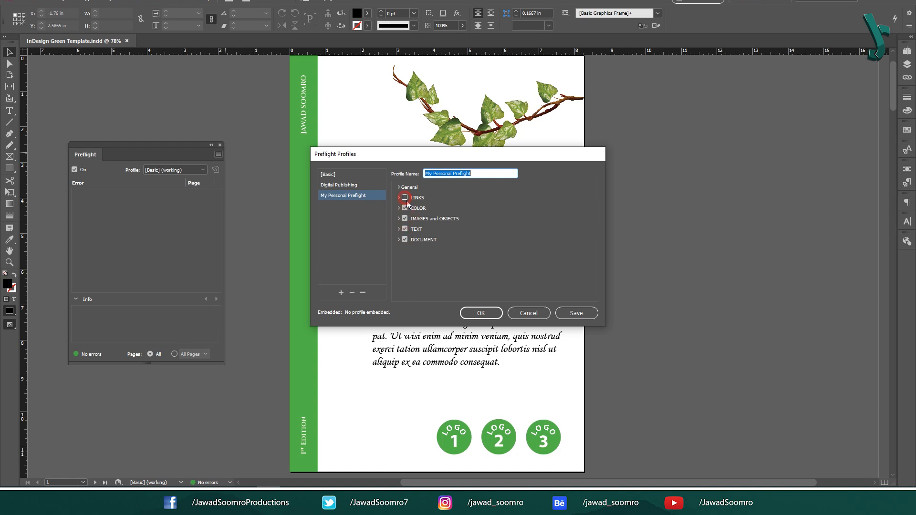
left_click(399, 198)
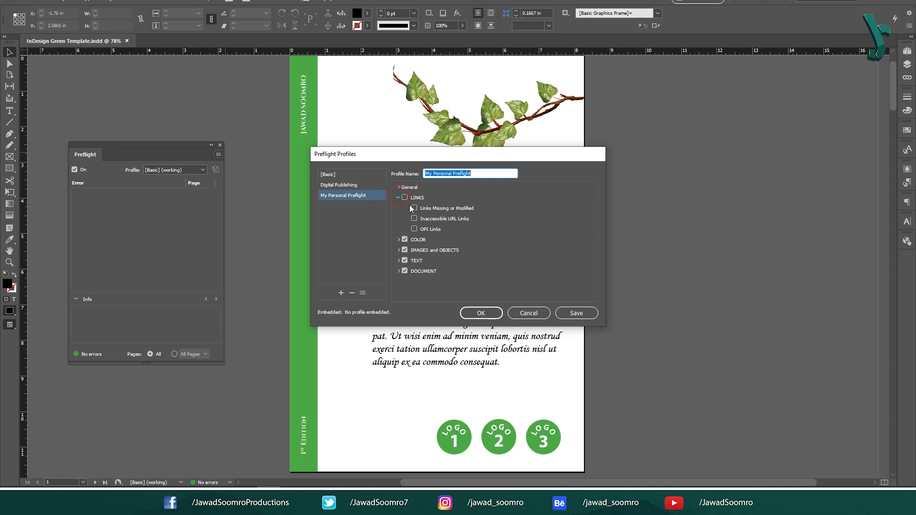
left_click(414, 208)
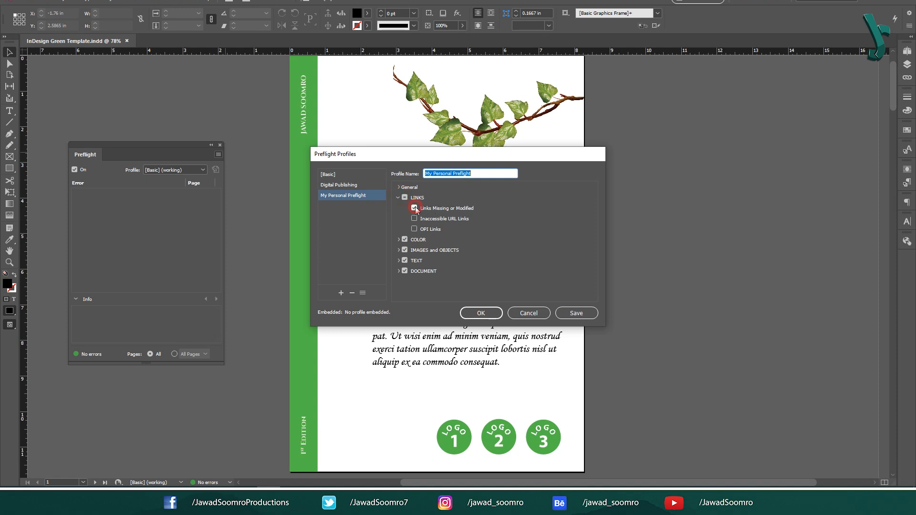
left_click(414, 208)
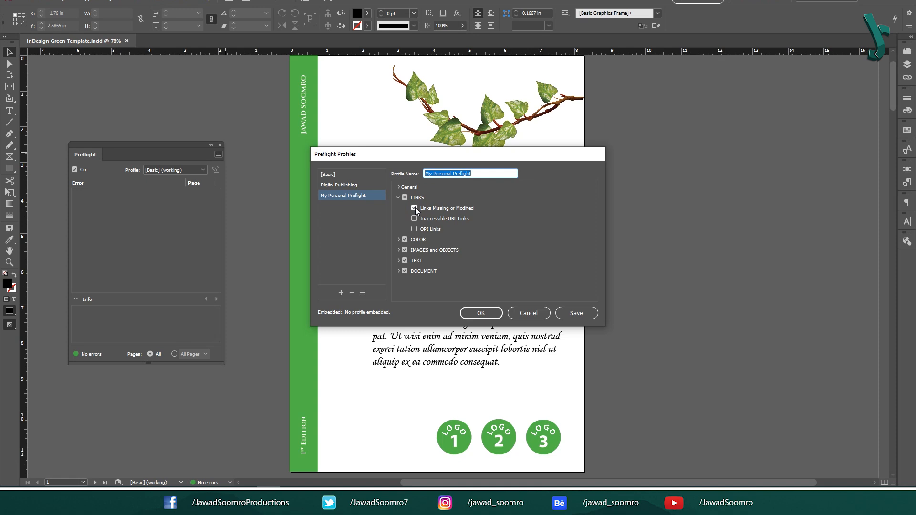
left_click(414, 208)
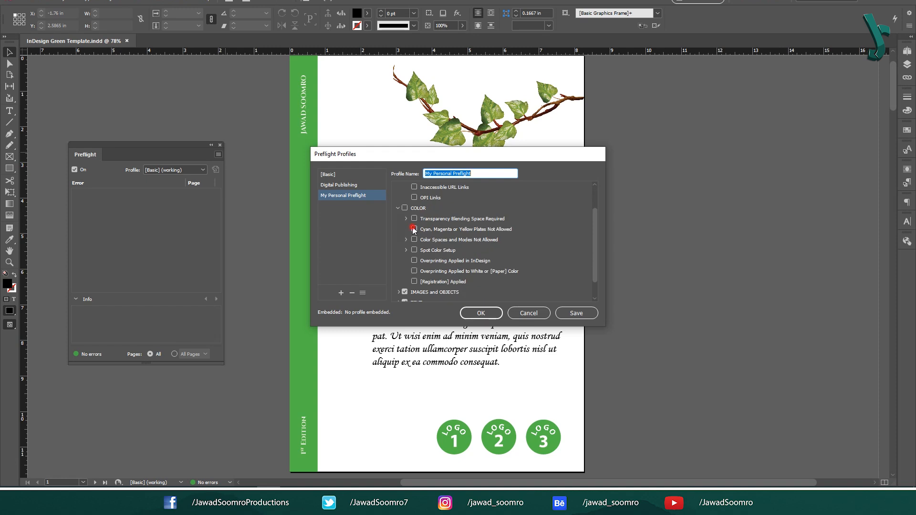
left_click(414, 229)
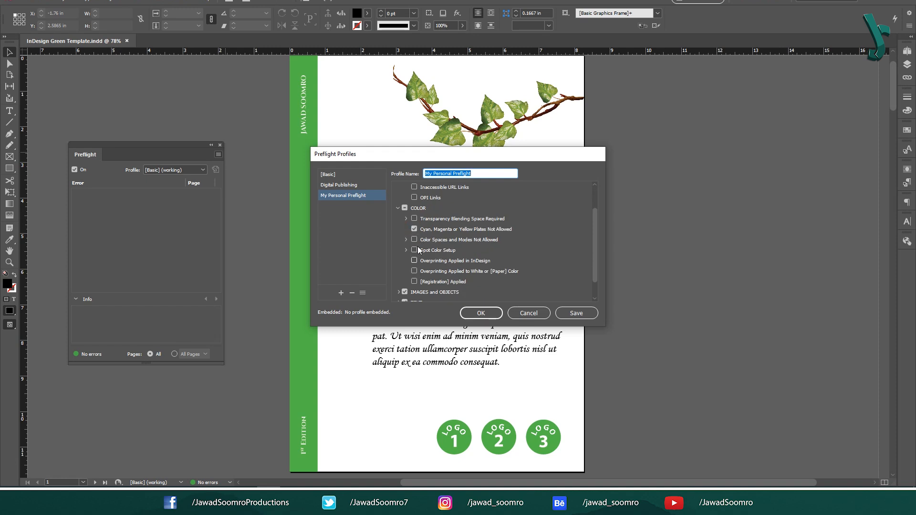
left_click(414, 219)
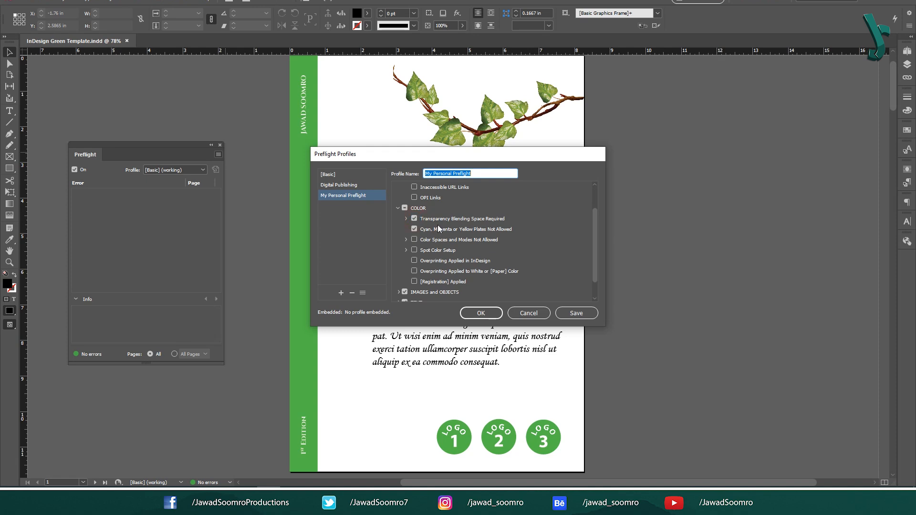
left_click(403, 208)
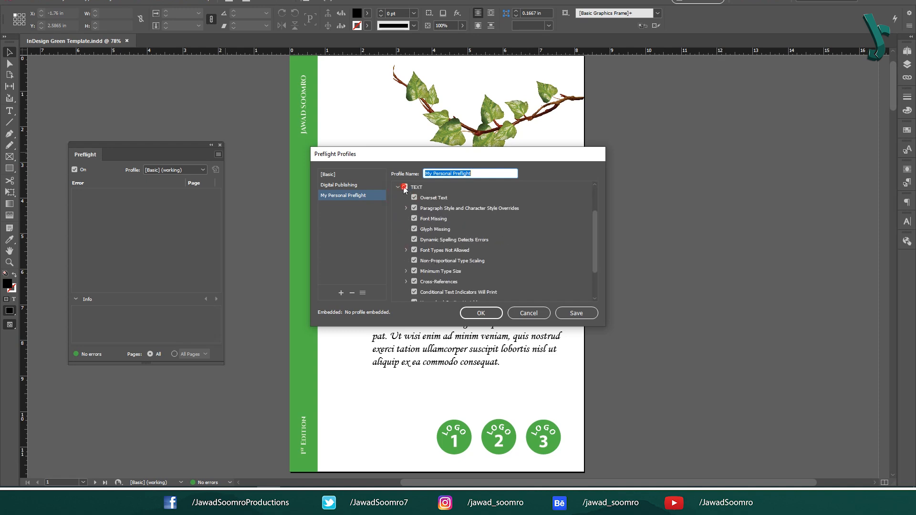
- Turn off the Text checks and leave only Links and Document categories enabled
left_click(405, 187)
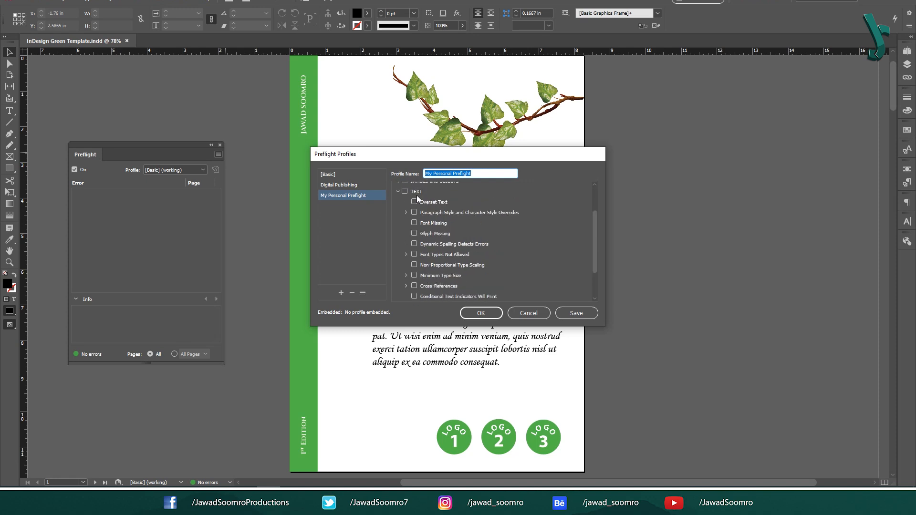
left_click(404, 192)
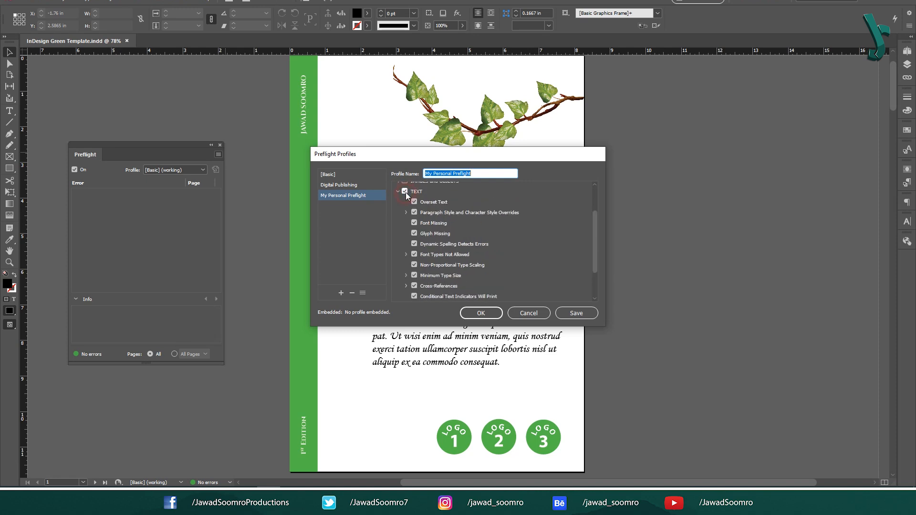
left_click(400, 191)
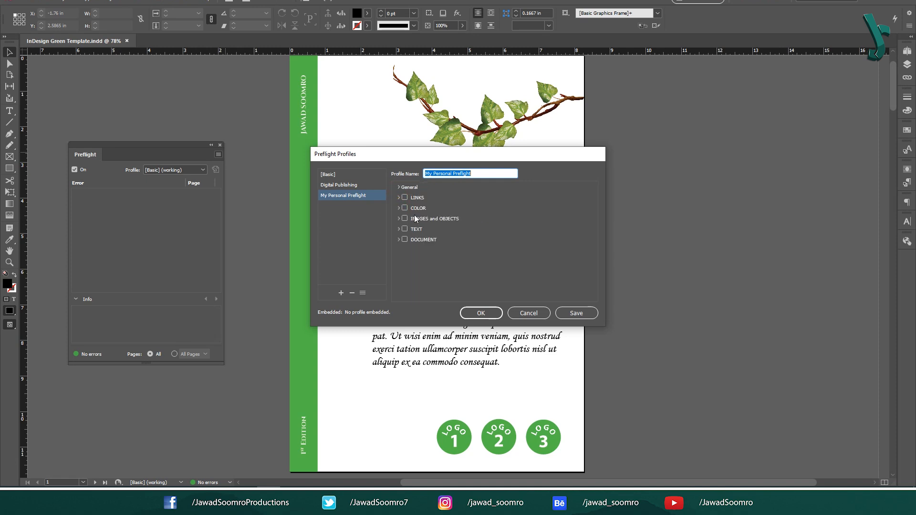
left_click(404, 228)
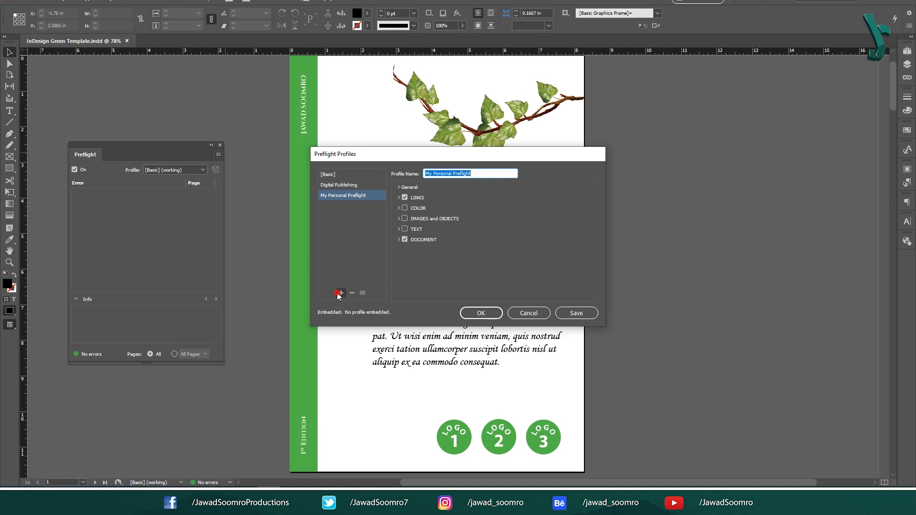
left_click(340, 293)
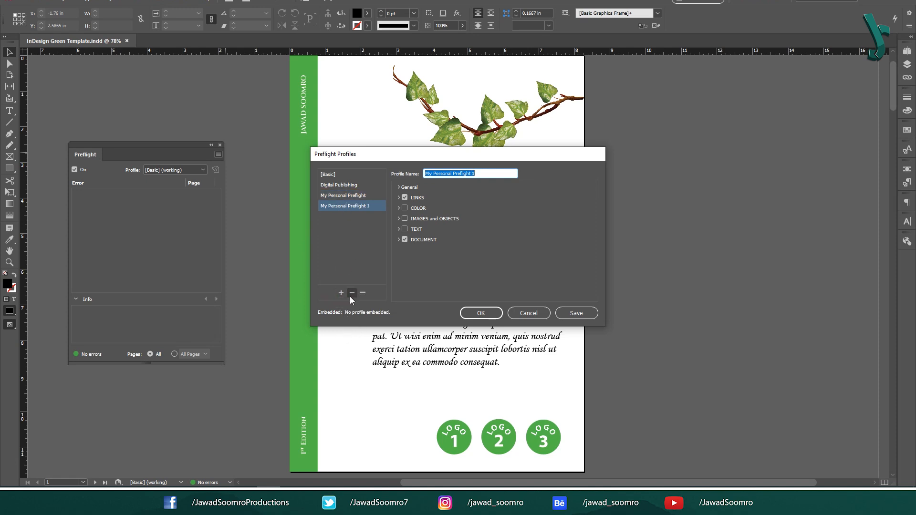
left_click(351, 293)
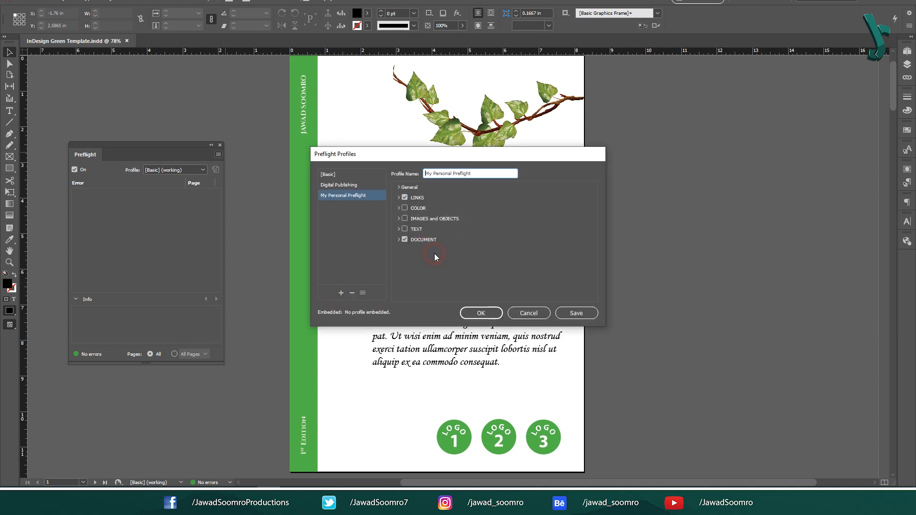
mouse_move(304, 205)
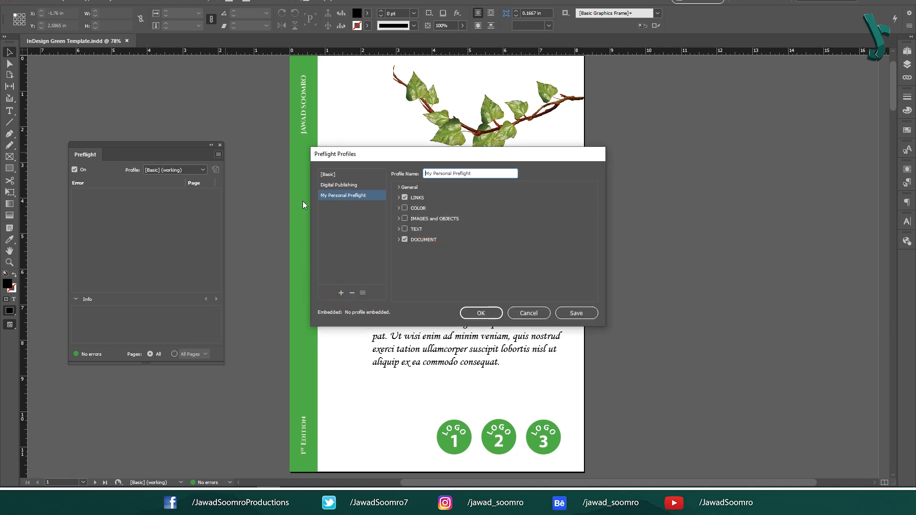
left_click(352, 293)
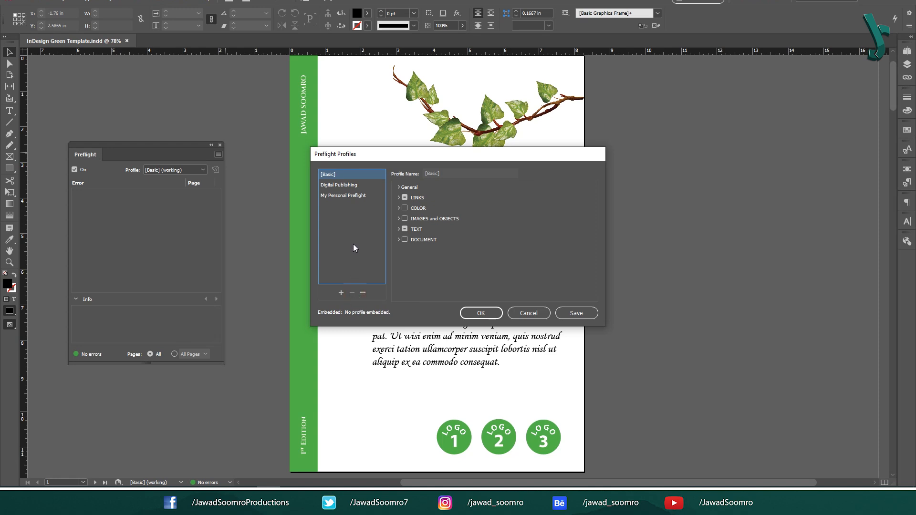
left_click(344, 194)
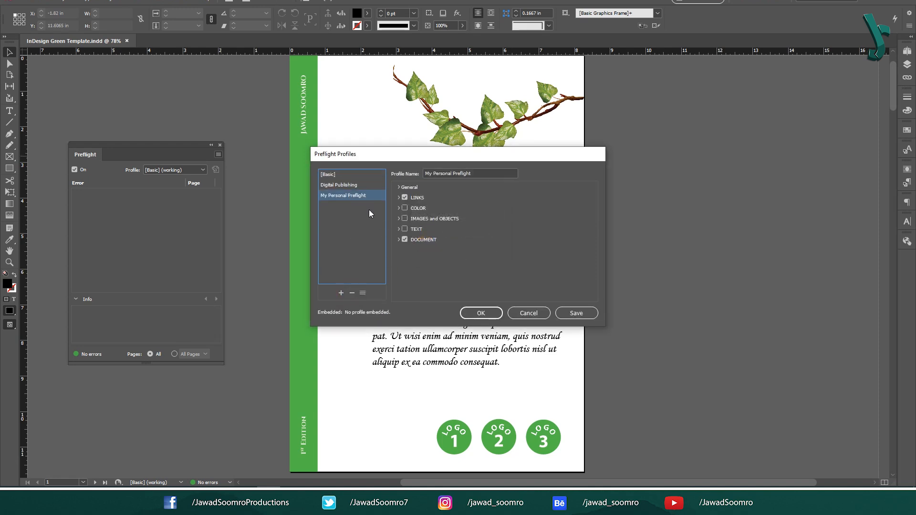
- Save pending changes and load Saved Layouts Profile.idpp into the profiles list
left_click(362, 293)
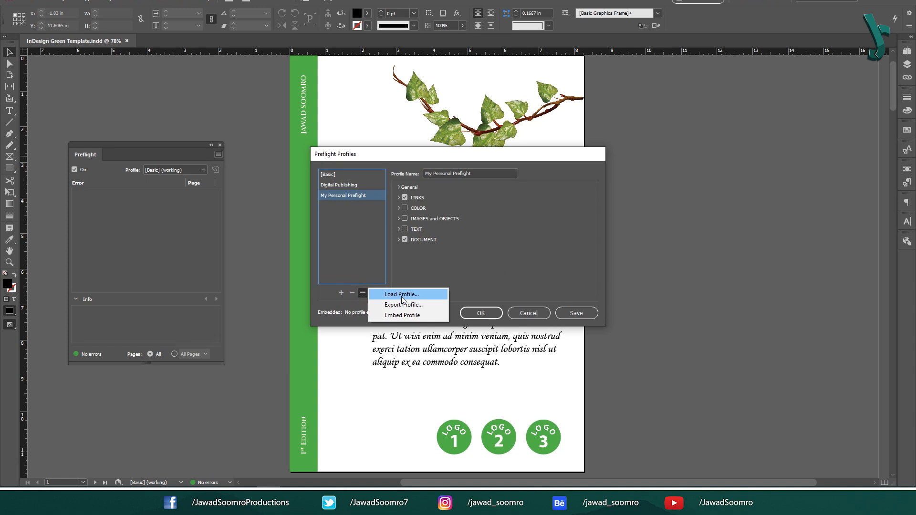
left_click(400, 294)
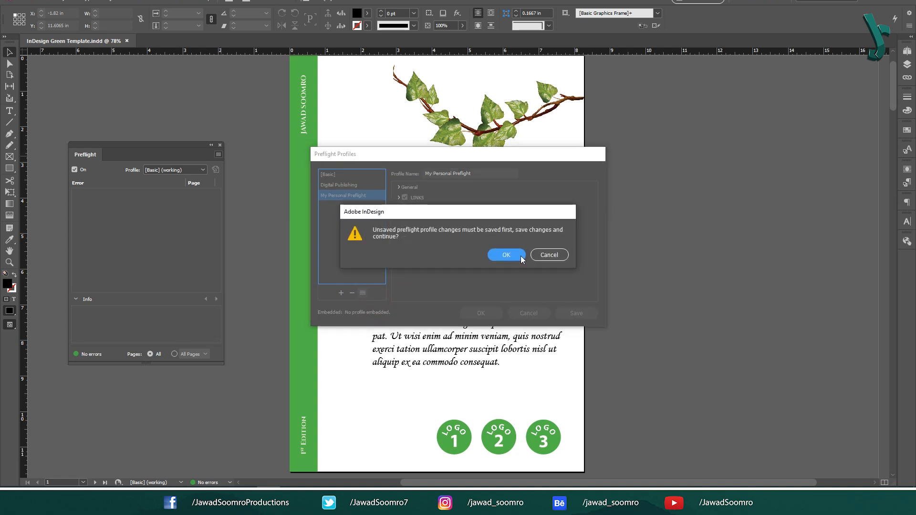
left_click(506, 255)
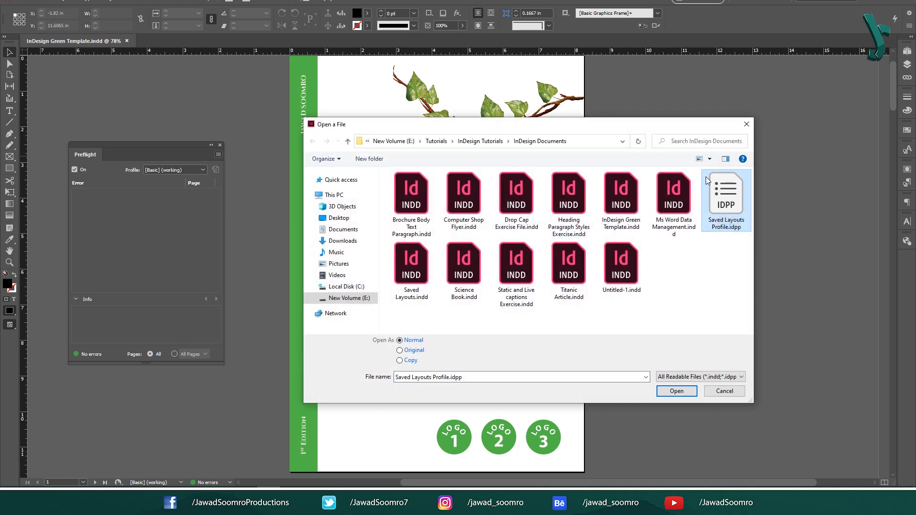
left_click(676, 391)
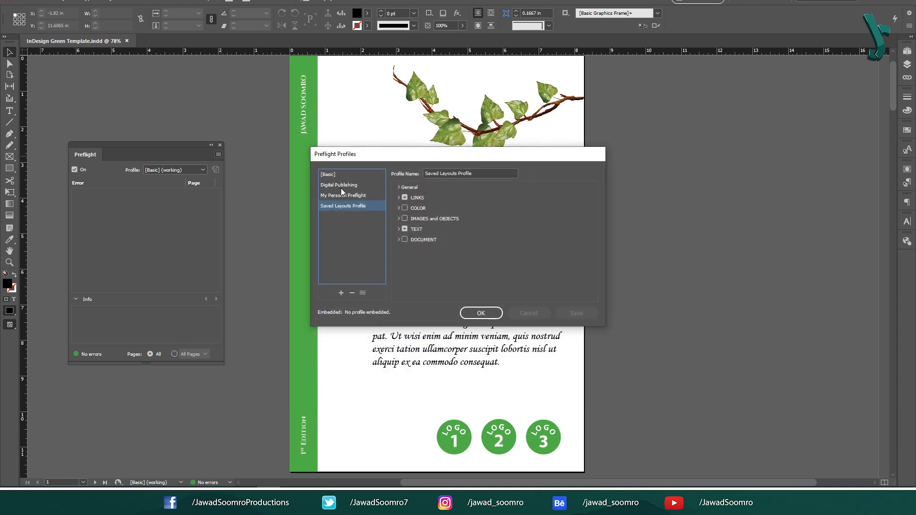
- Select My Personal Preflight and export it as a profile file
left_click(574, 313)
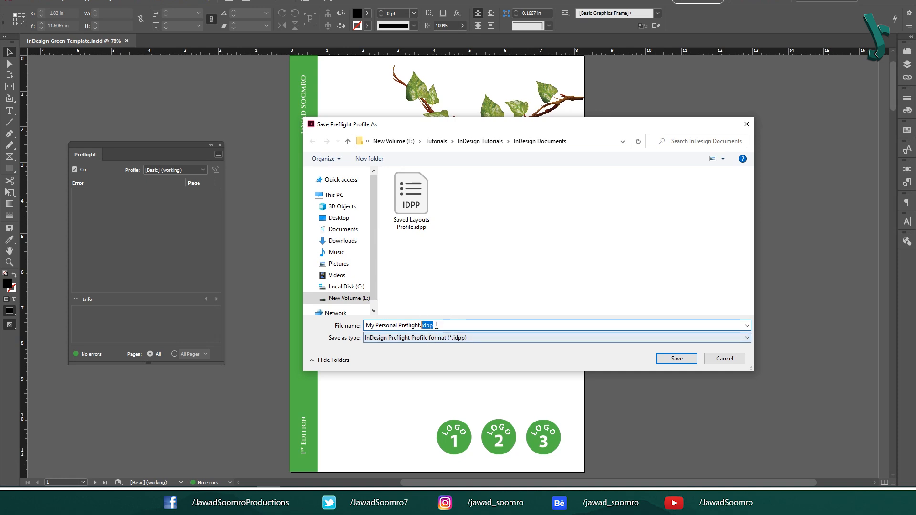
left_click(675, 357)
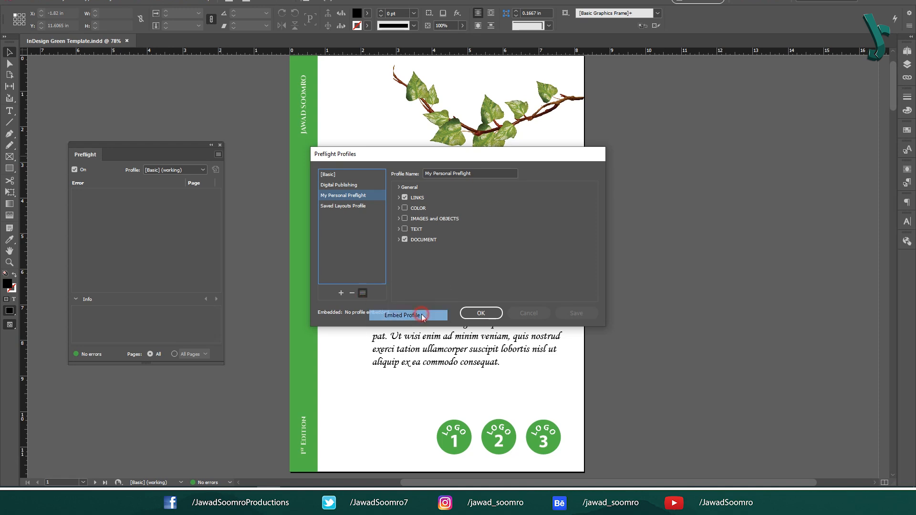
- Embed 'My Personal Preflight' in the document, then unembed it and confirm the profile settings
left_click(407, 315)
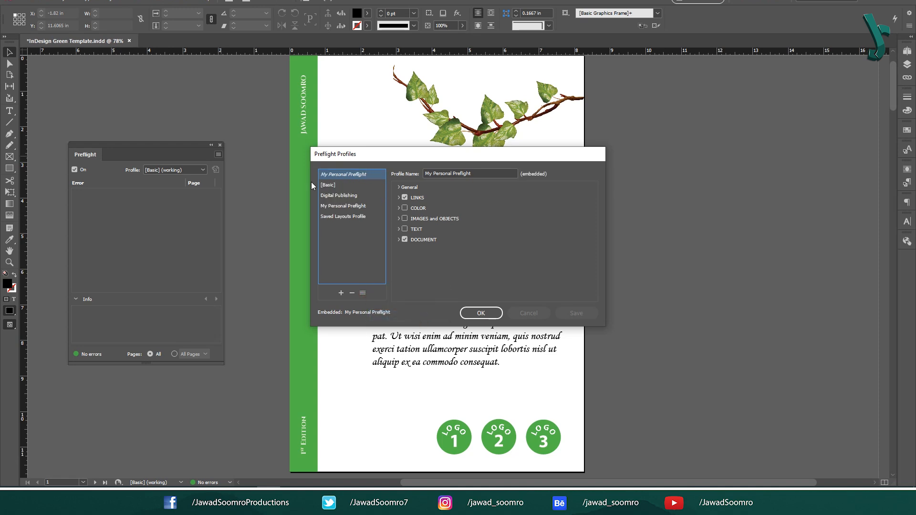
left_click(363, 293)
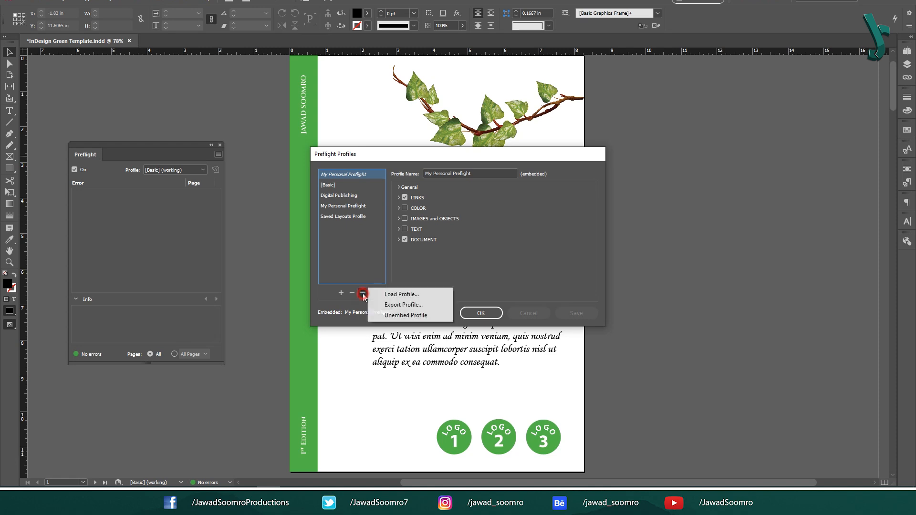
left_click(405, 315)
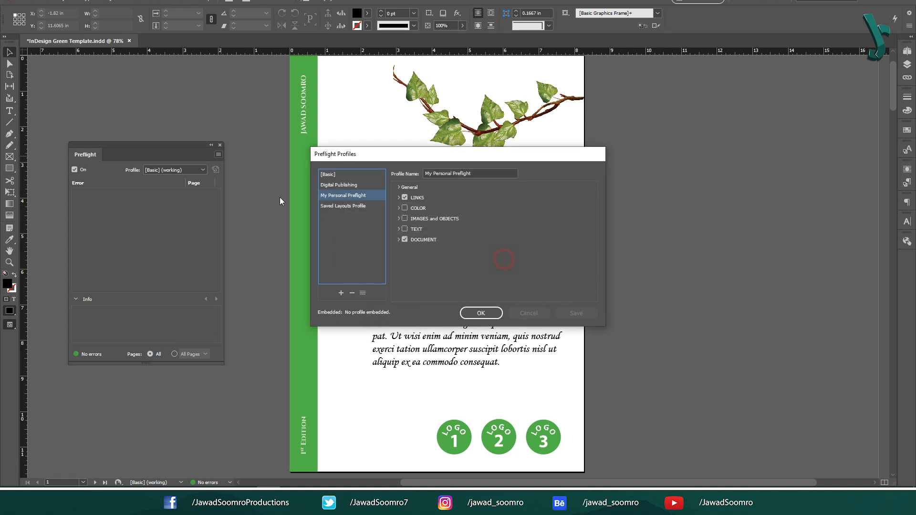
left_click(479, 313)
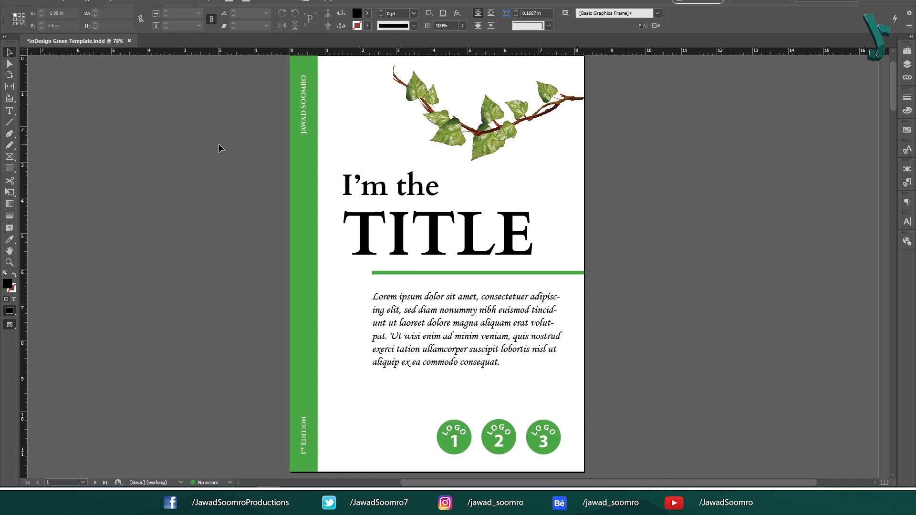
scroll("down", 3)
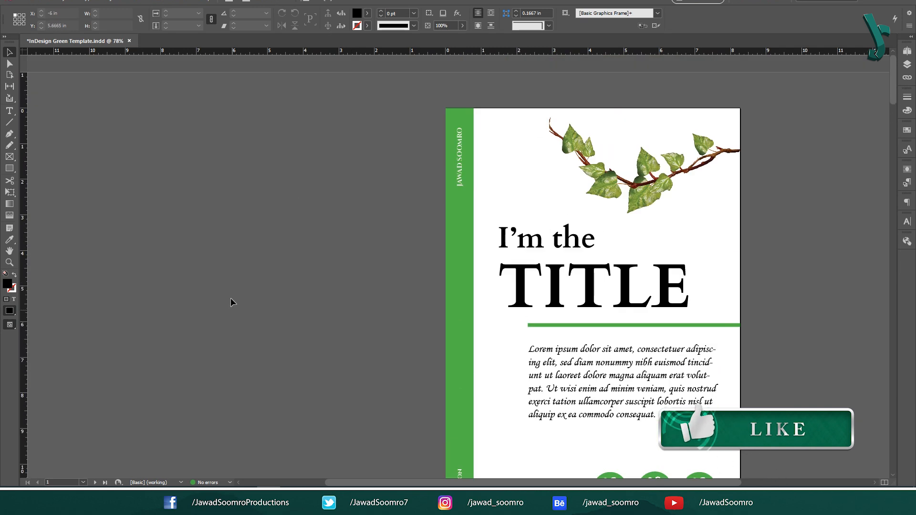
scroll("down", 3)
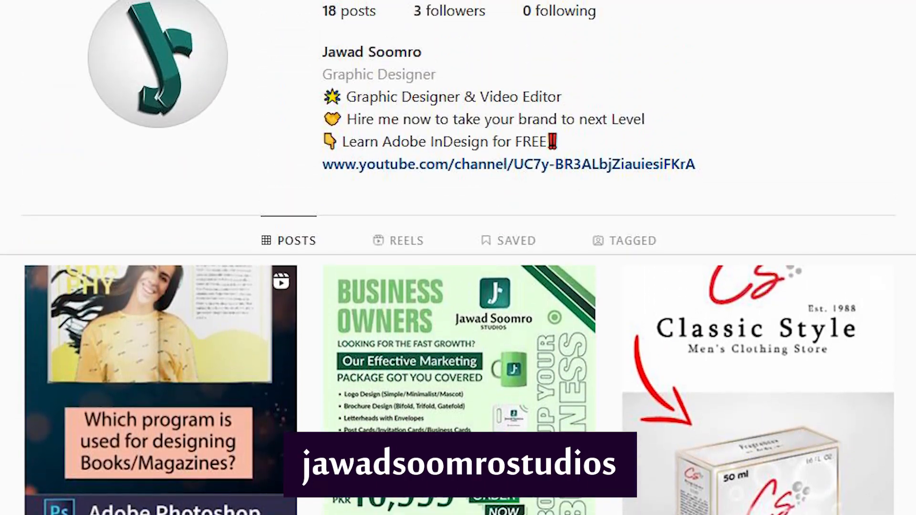
scroll("down", 3)
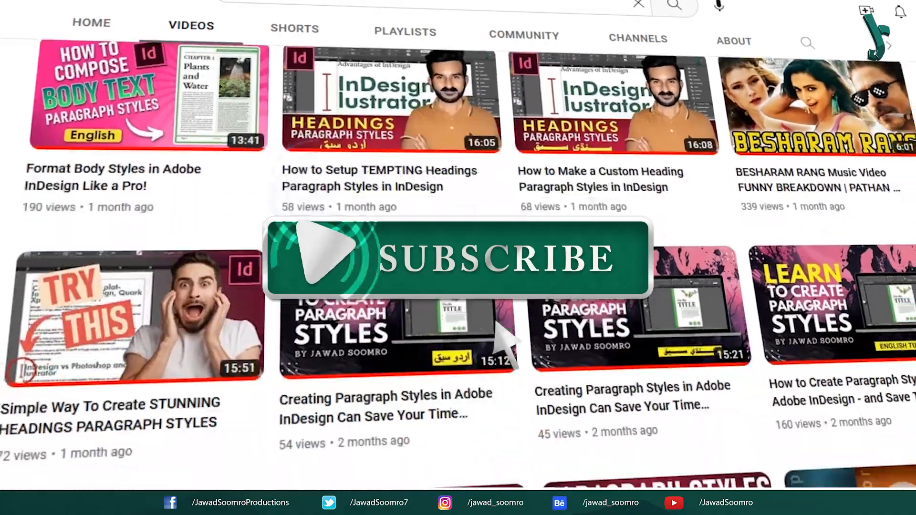
scroll("down", 3)
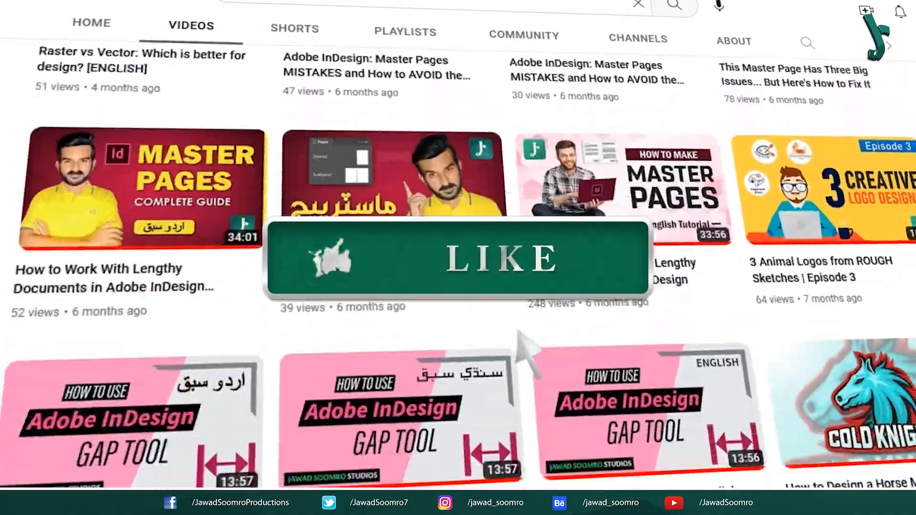
scroll("down", 3)
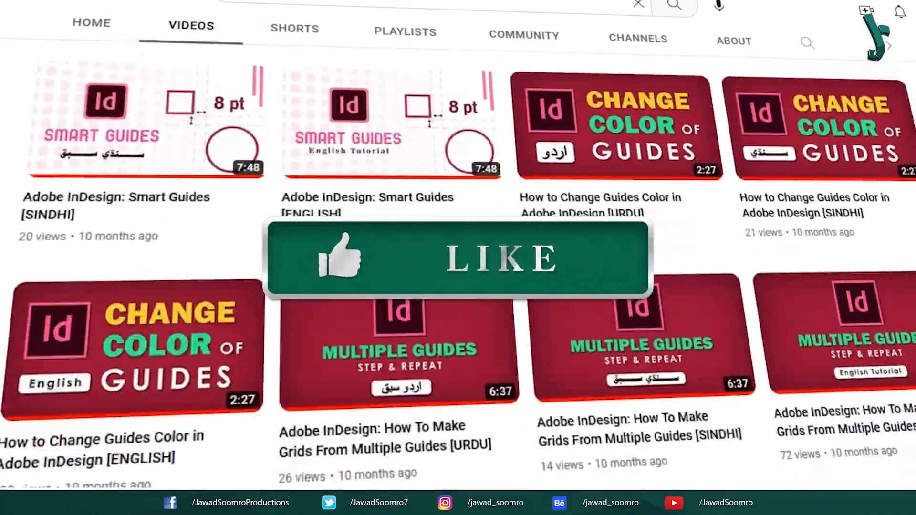
scroll("down", 3)
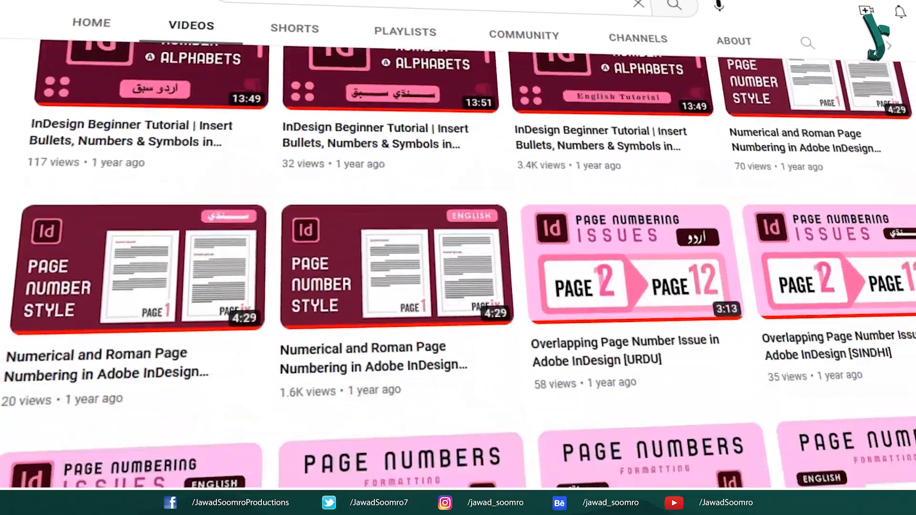